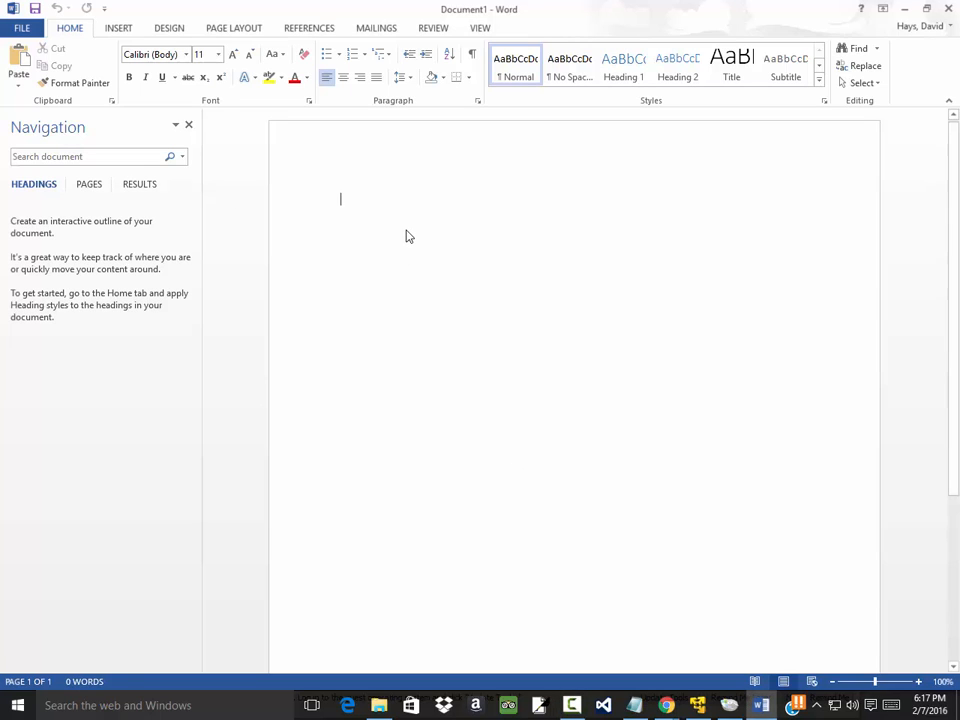
# Write the two-line note "Hello Mom," and "Everything is going well." in the blank document
pyautogui.write('Hello')
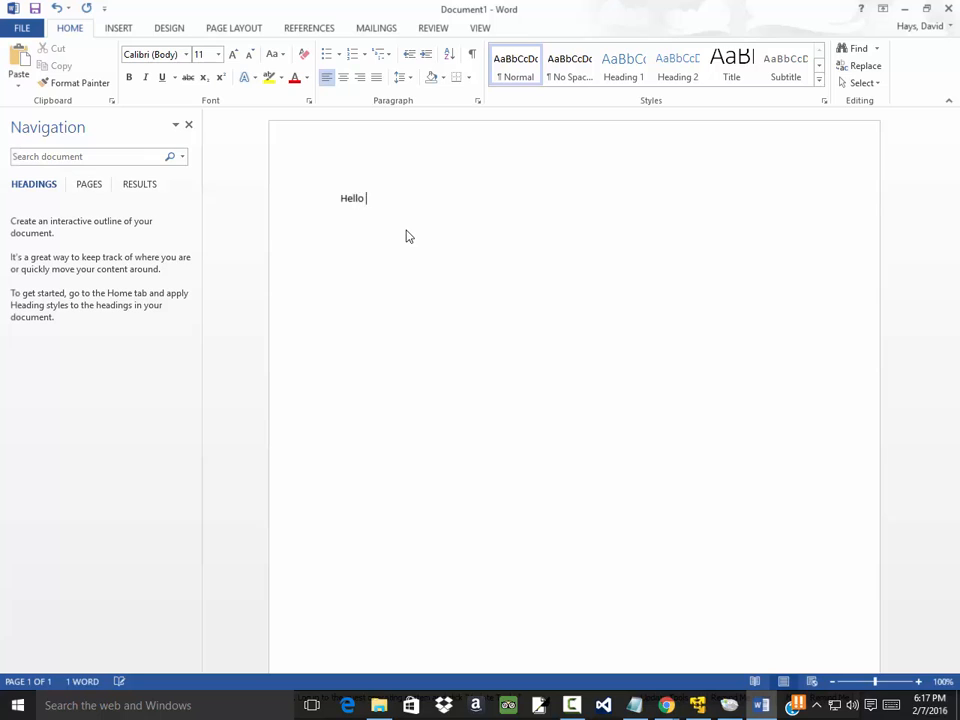
pyautogui.write('Mom,')
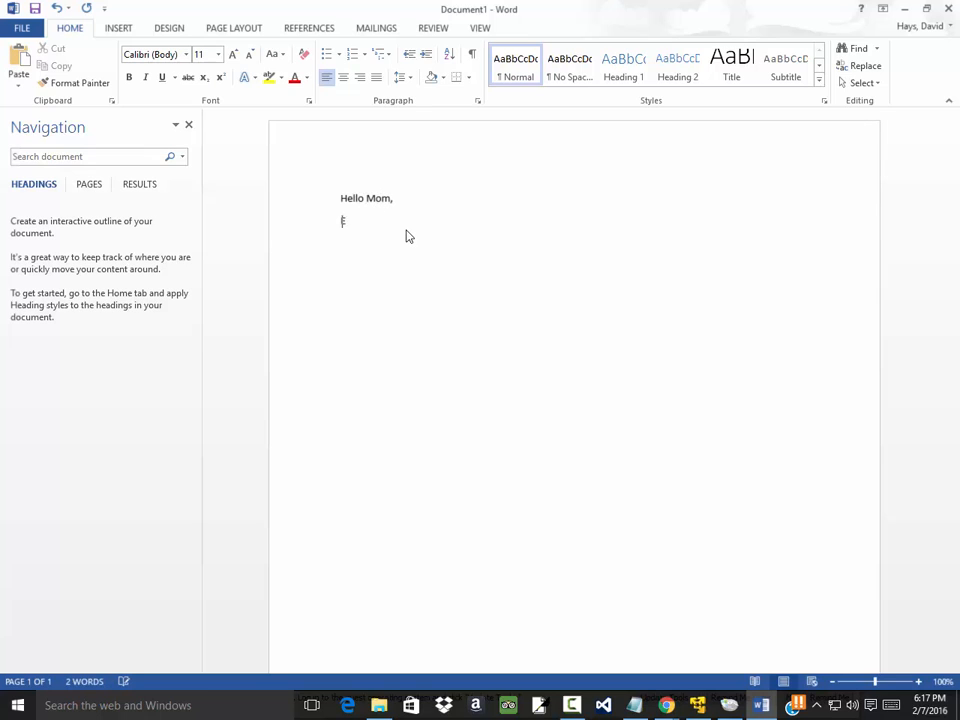
pyautogui.write('Everything is go')
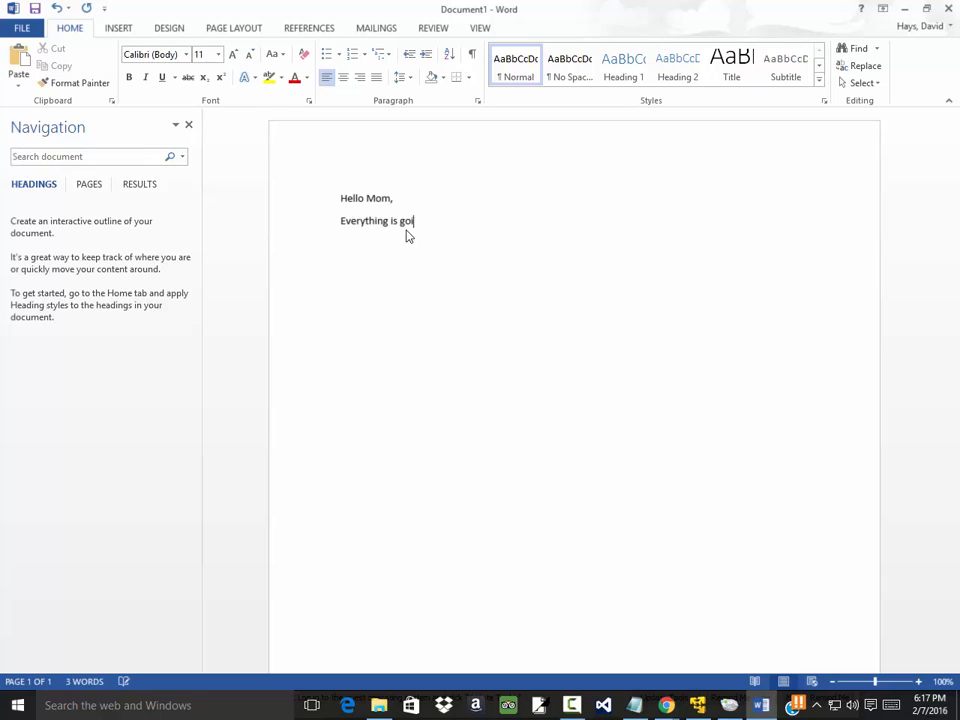
pyautogui.write('ing wle')
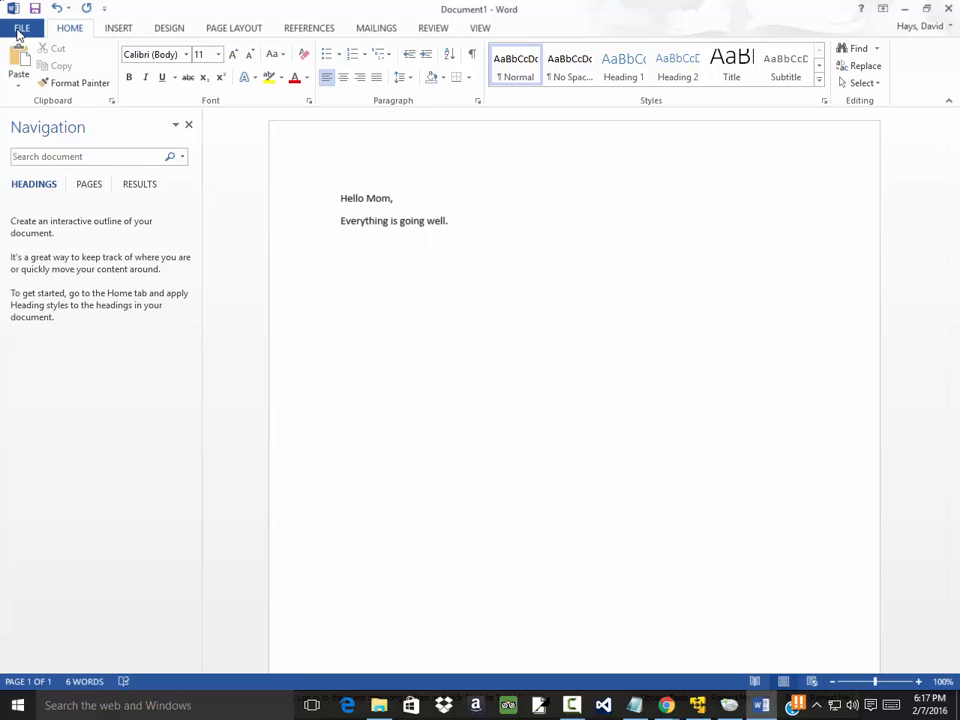
# Start Save As and choose to browse for a folder on this computer
pyautogui.click(22, 20)
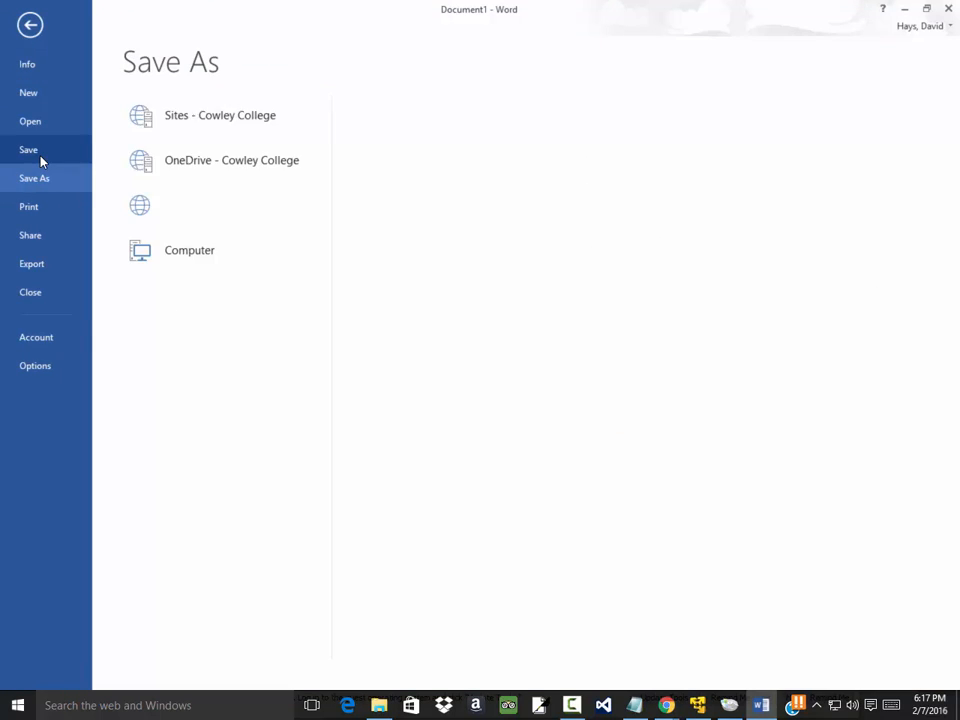
pyautogui.click(220, 114)
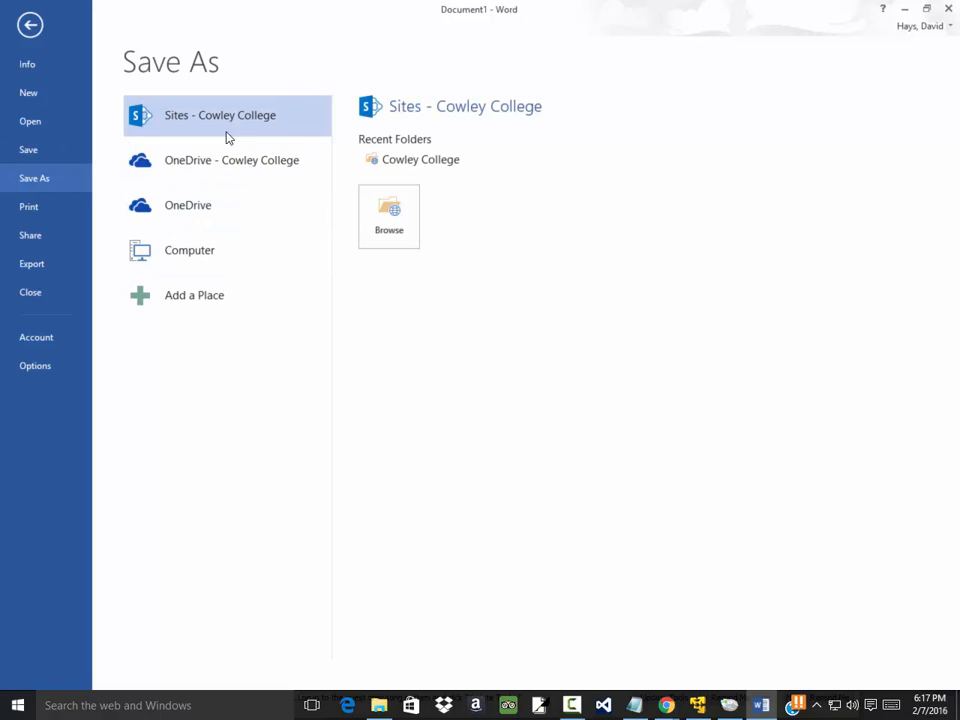
pyautogui.click(188, 250)
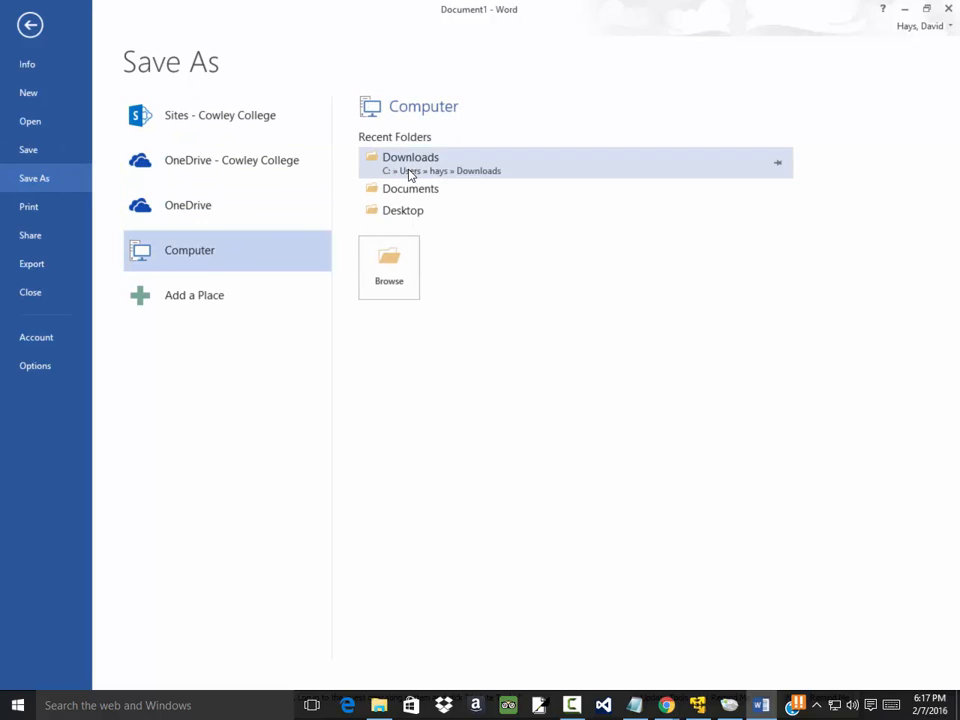
pyautogui.click(388, 264)
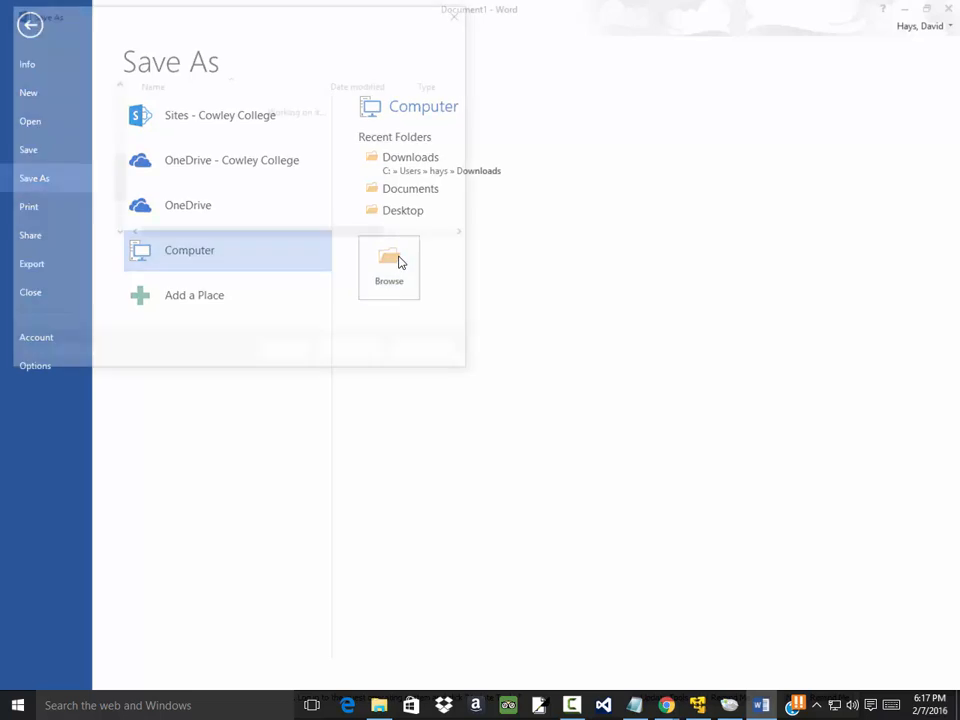
pyautogui.click(388, 262)
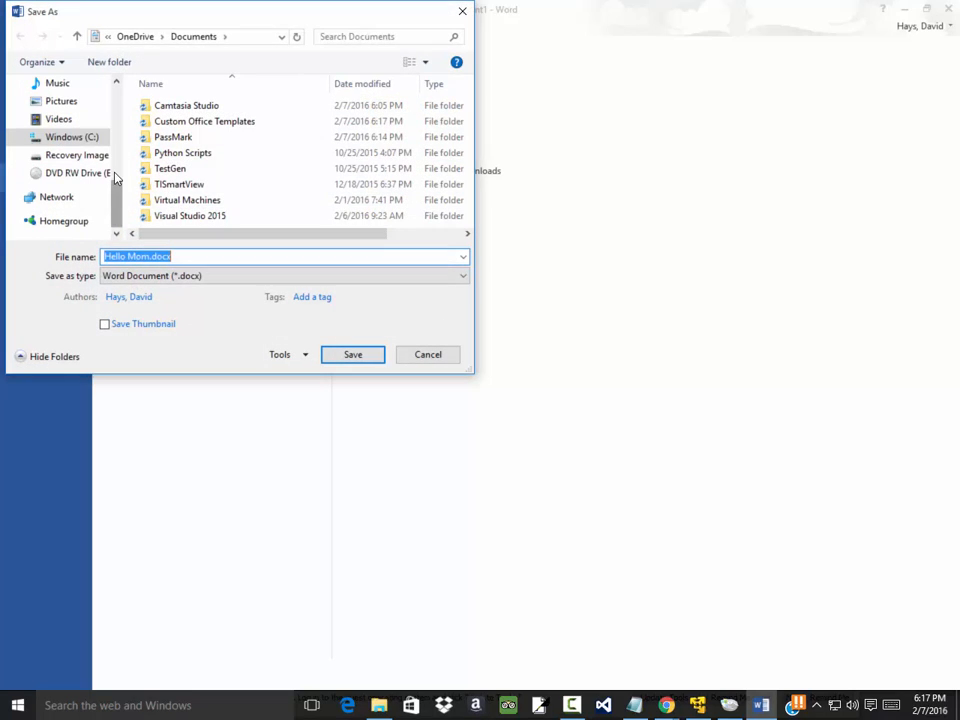
# Save the note as Hello Mom.docx in the Temp folder on the C drive
pyautogui.click(72, 136)
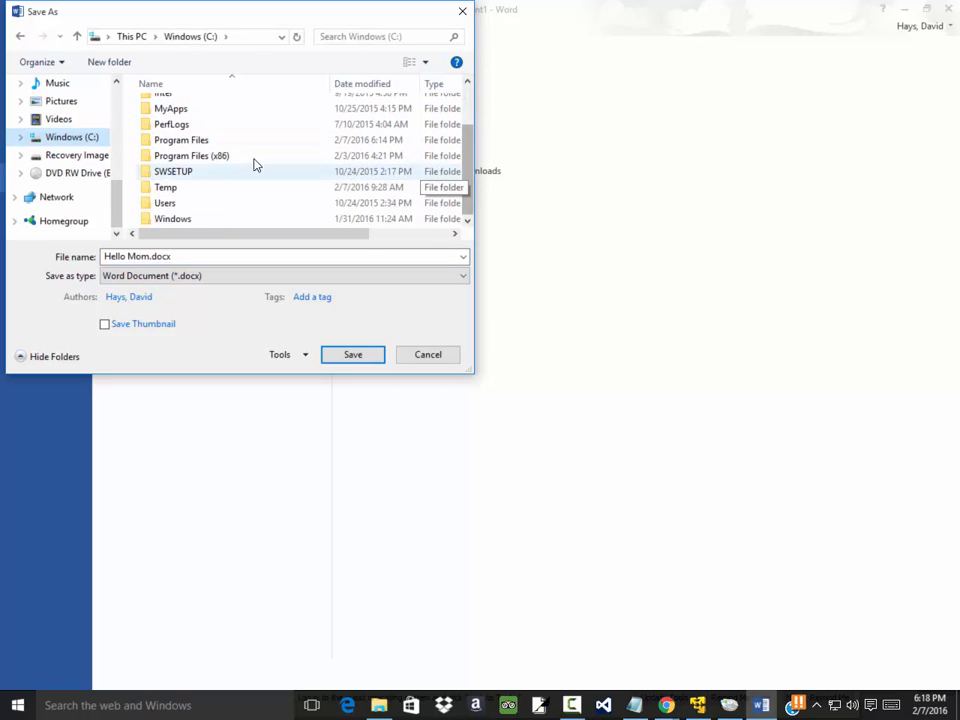
pyautogui.doubleClick(164, 188)
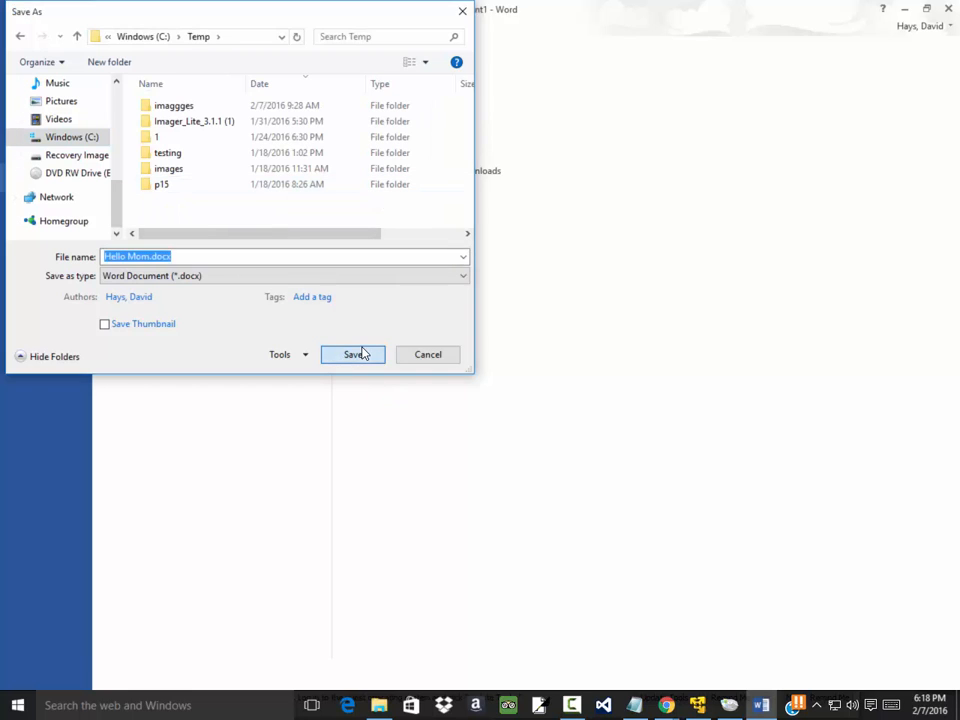
pyautogui.click(352, 354)
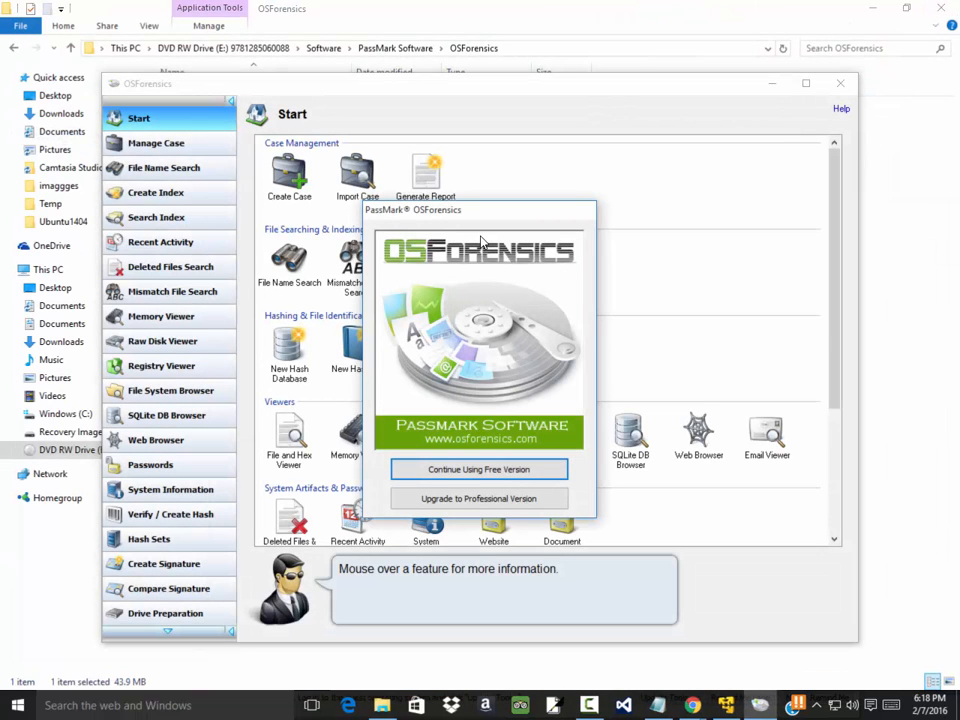
pyautogui.moveTo(620, 340)
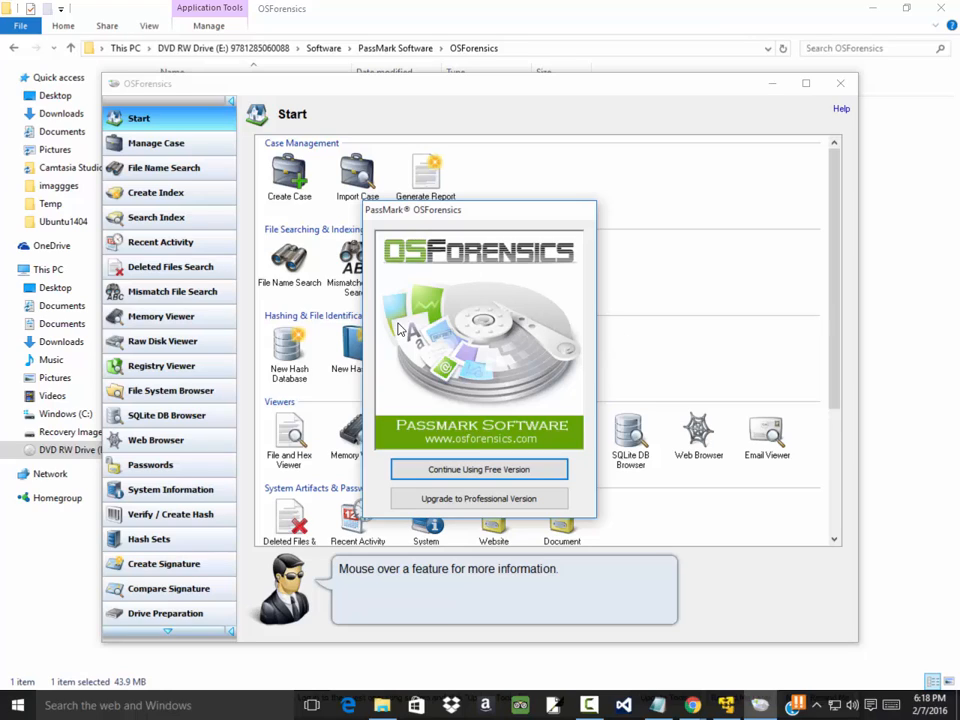
pyautogui.moveTo(500, 422)
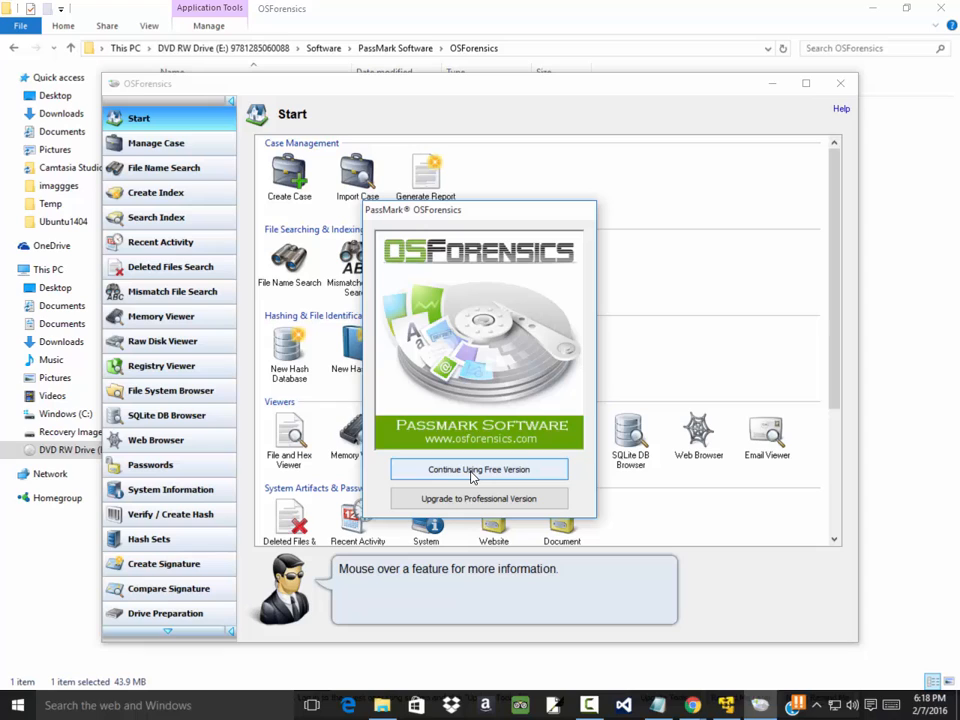
# Continue with the free version of OSForensics from the startup notice
pyautogui.click(478, 468)
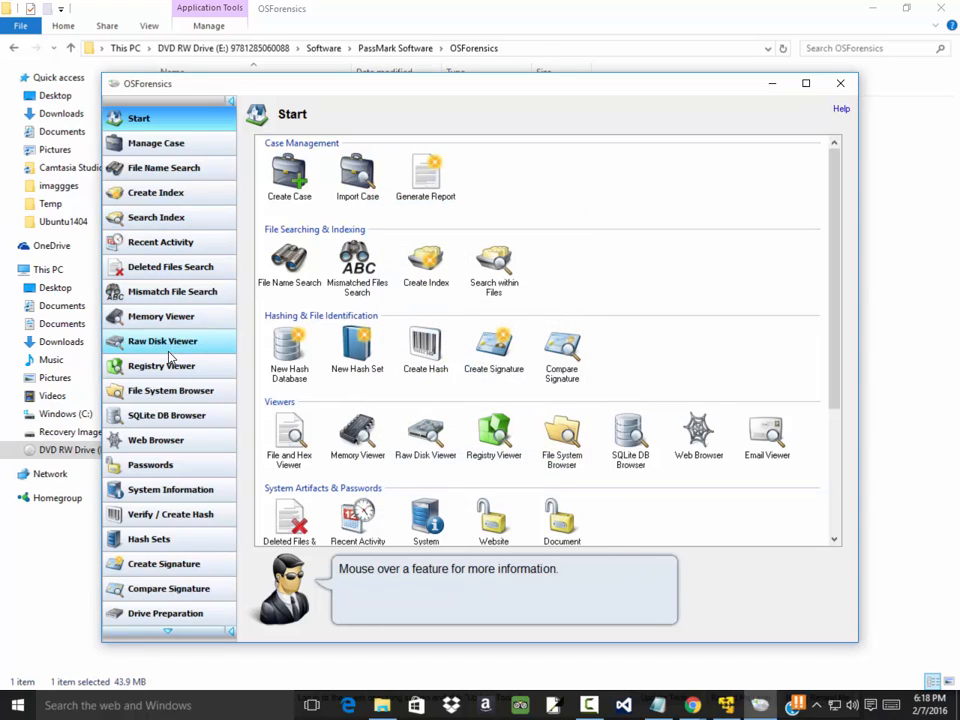
pyautogui.moveTo(156, 442)
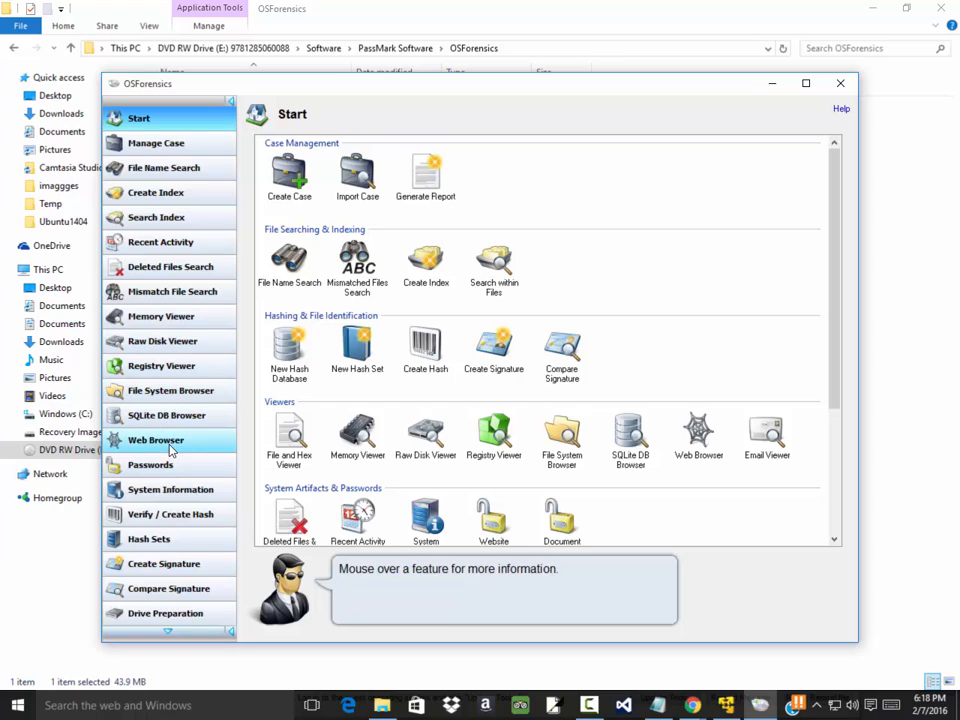
pyautogui.moveTo(200, 178)
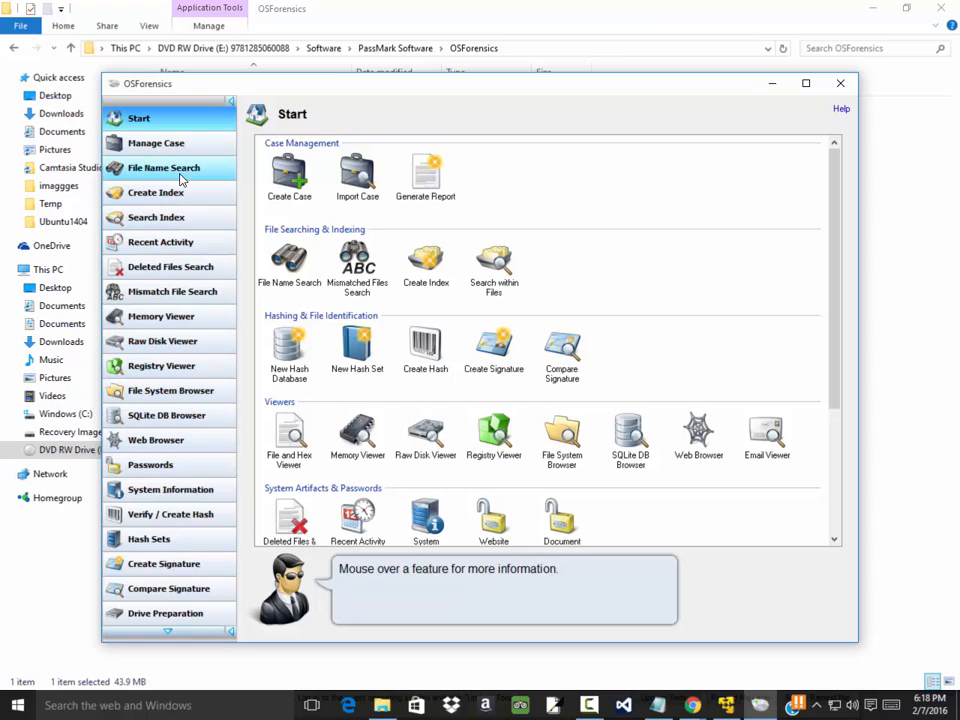
pyautogui.moveTo(176, 216)
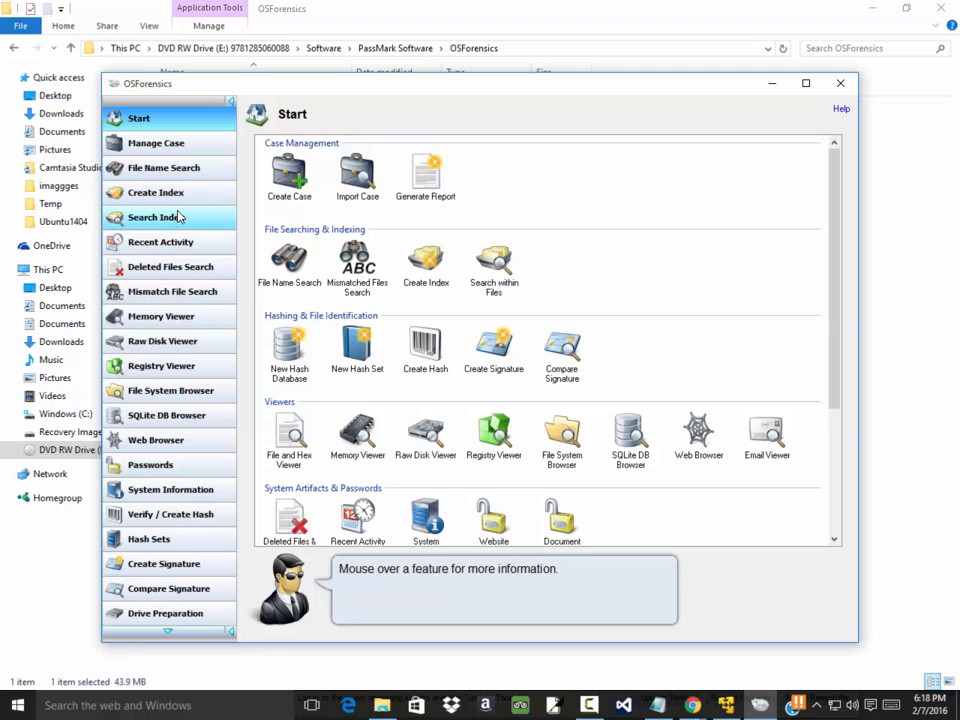
pyautogui.moveTo(332, 268)
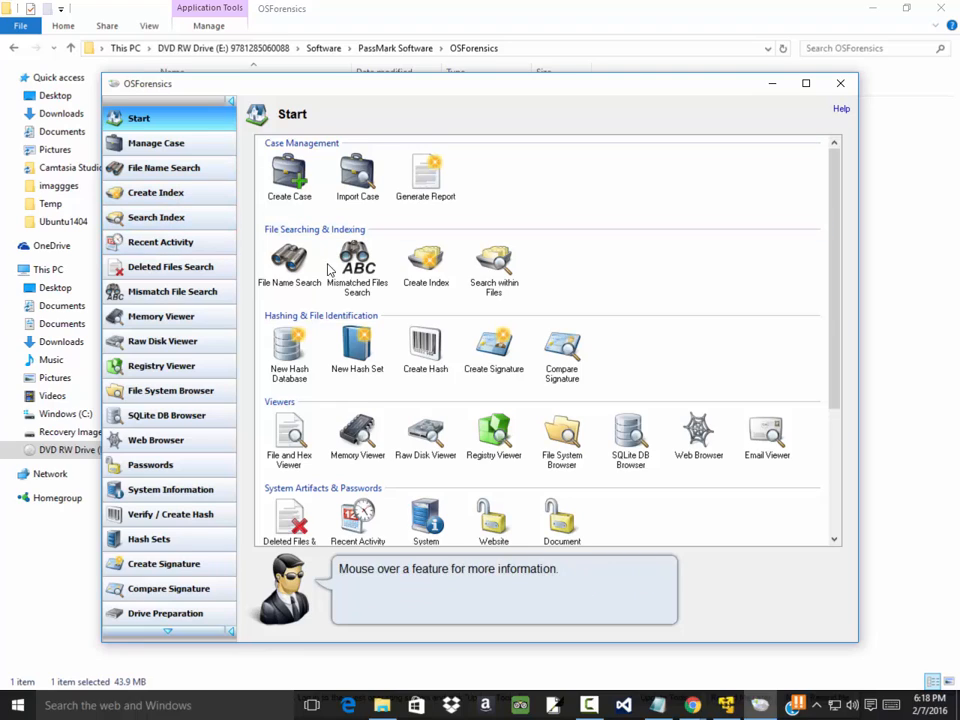
pyautogui.moveTo(420, 388)
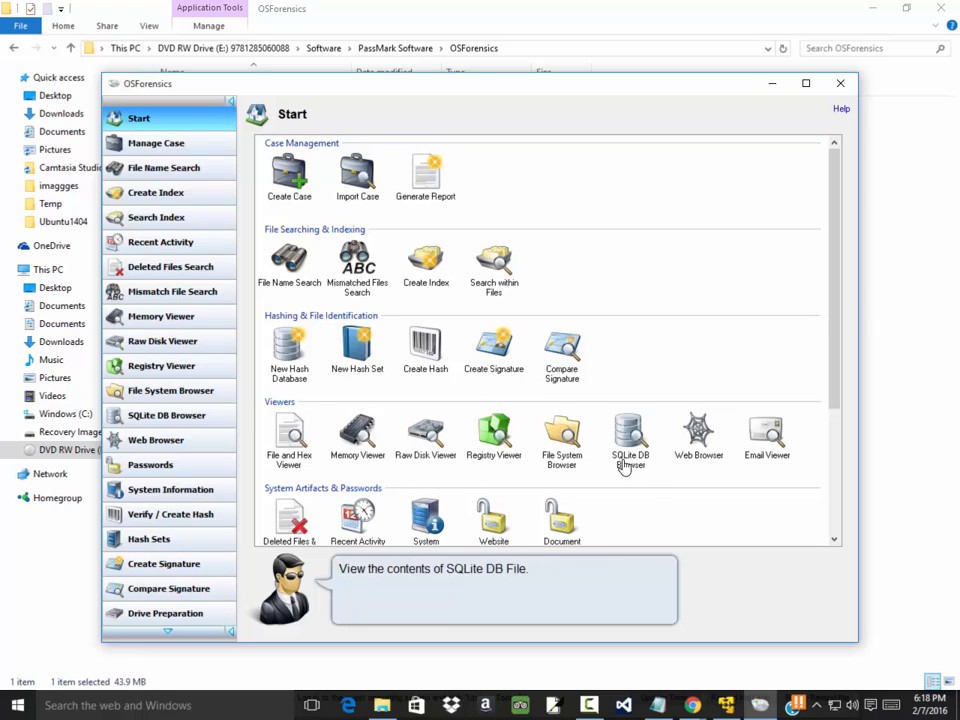
pyautogui.moveTo(784, 448)
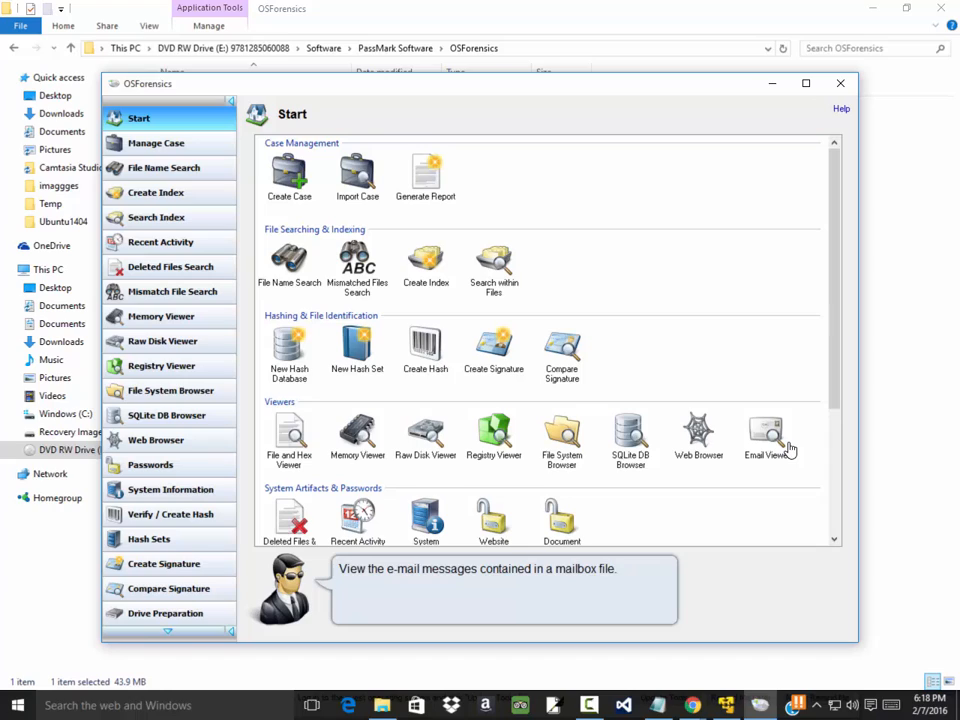
pyautogui.moveTo(734, 408)
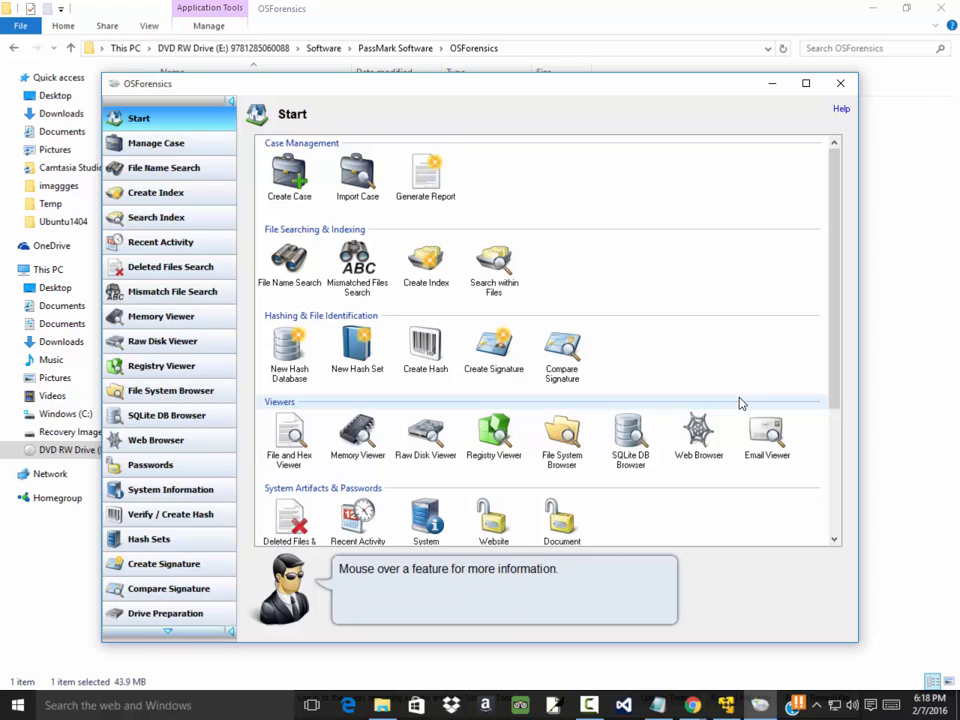
pyautogui.moveTo(796, 424)
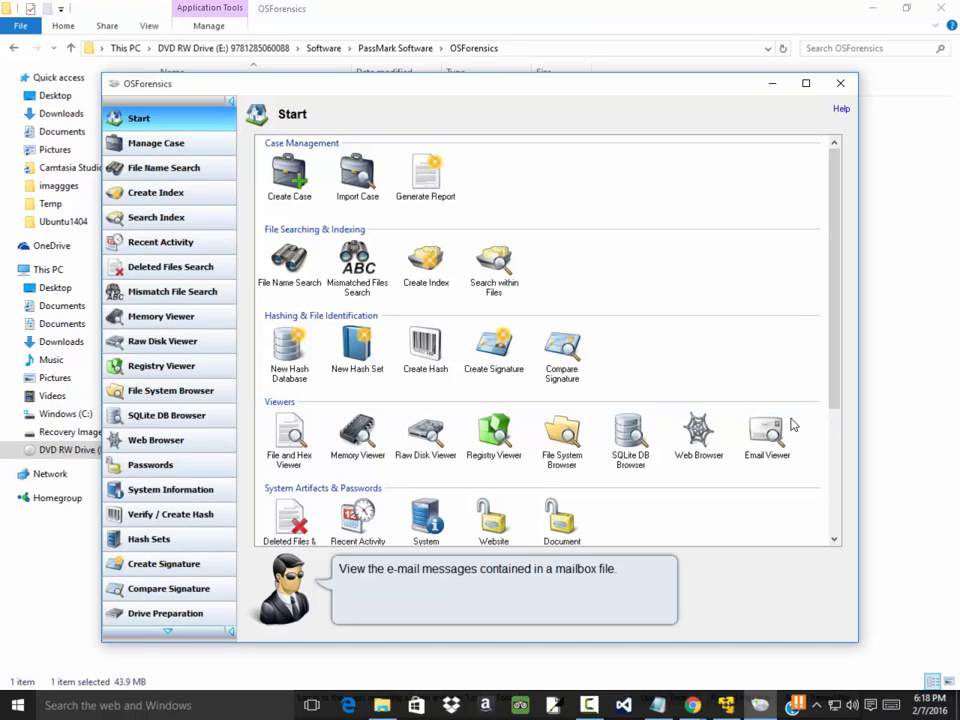
pyautogui.moveTo(864, 442)
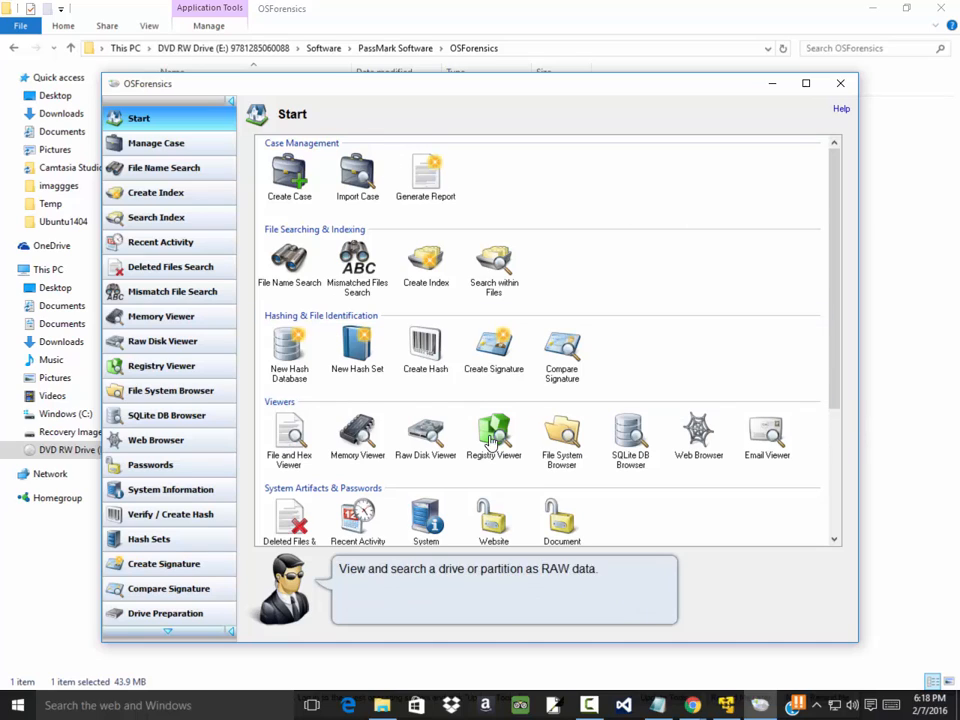
pyautogui.moveTo(672, 436)
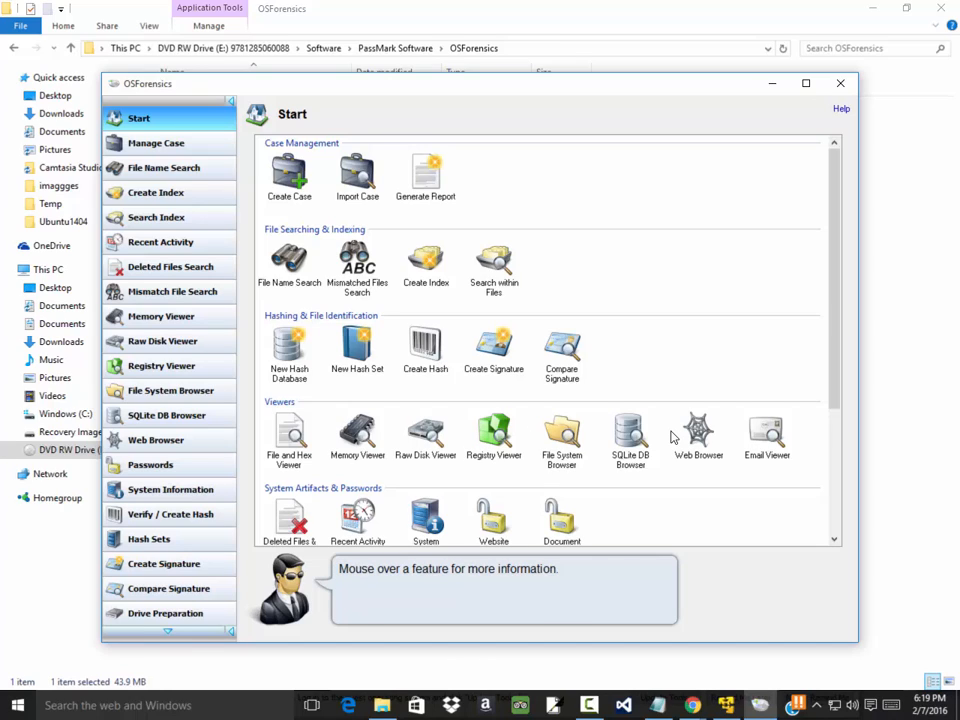
pyautogui.moveTo(288, 432)
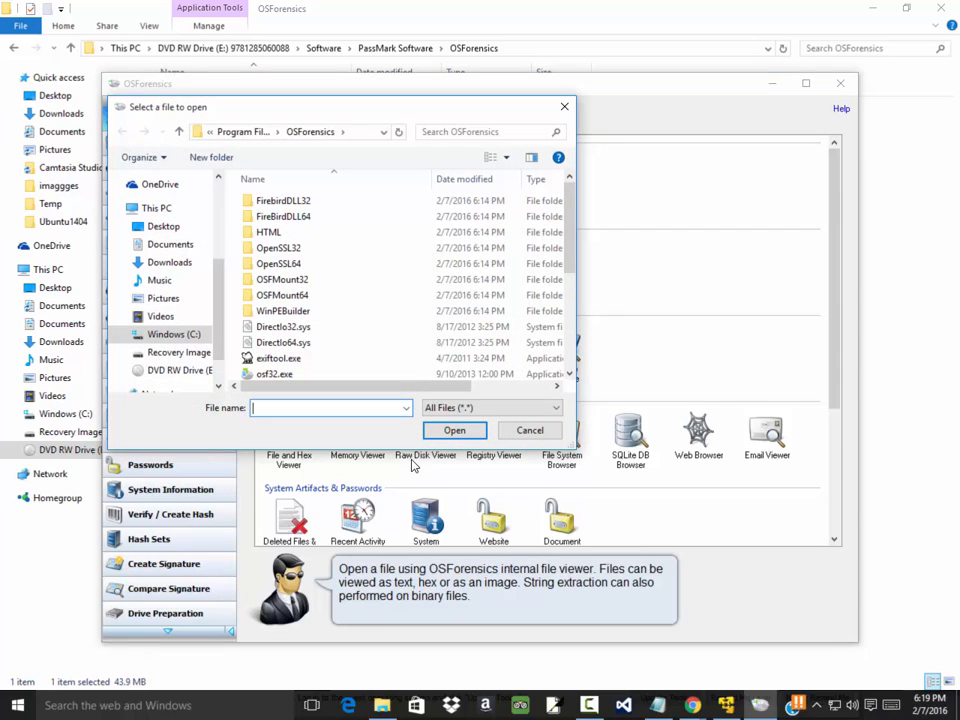
pyautogui.moveTo(464, 458)
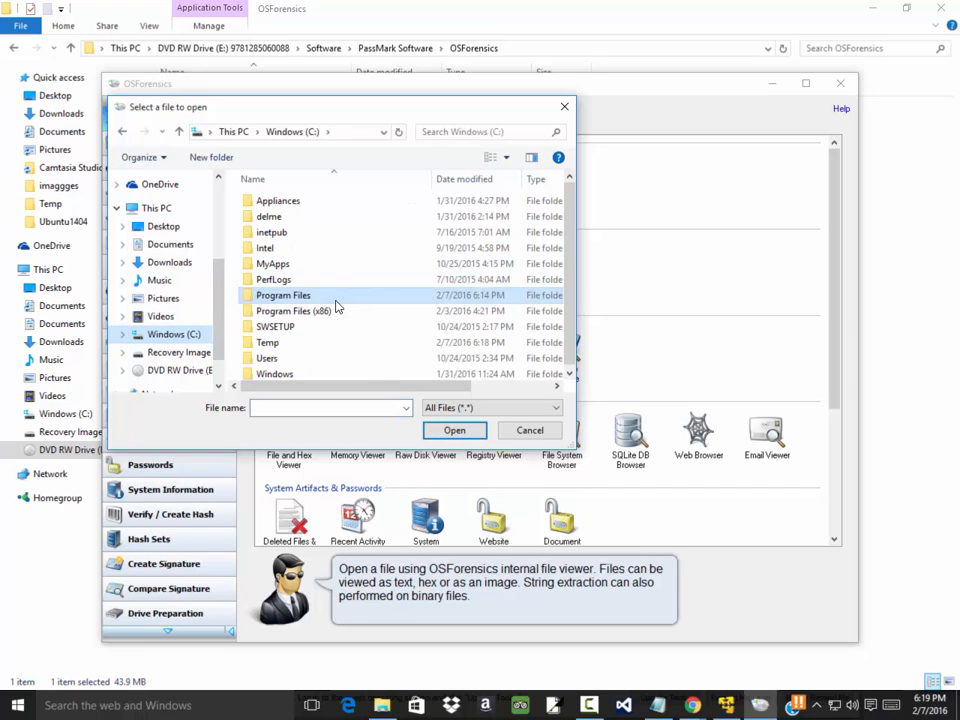
# Locate Hello Mom.docx in the Temp folder and open it in the internal file viewer
pyautogui.doubleClick(268, 342)
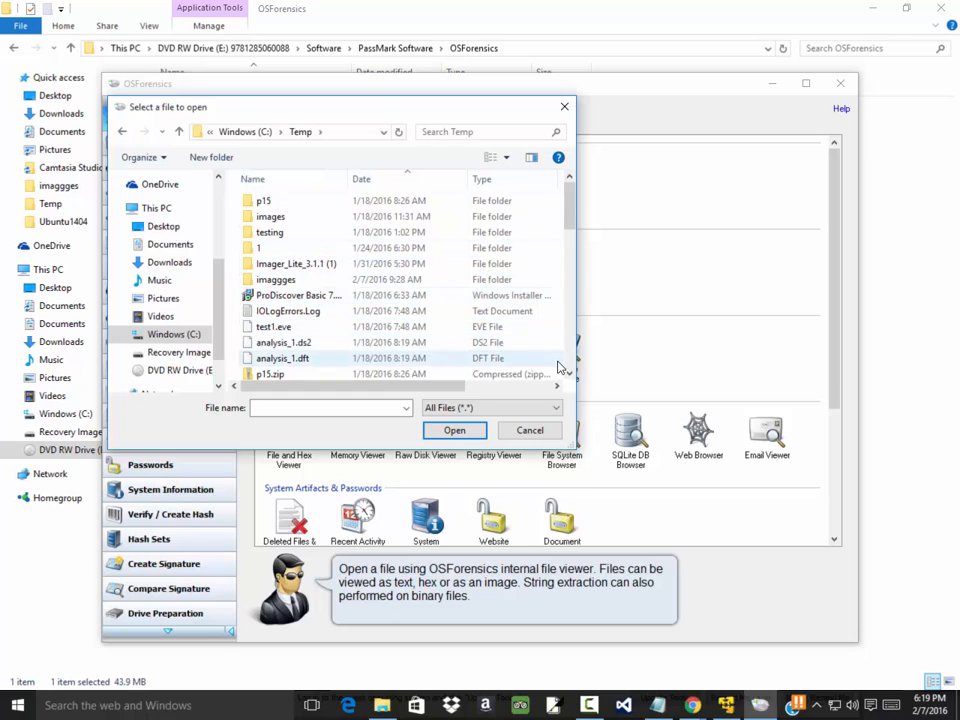
pyautogui.scroll(-3)
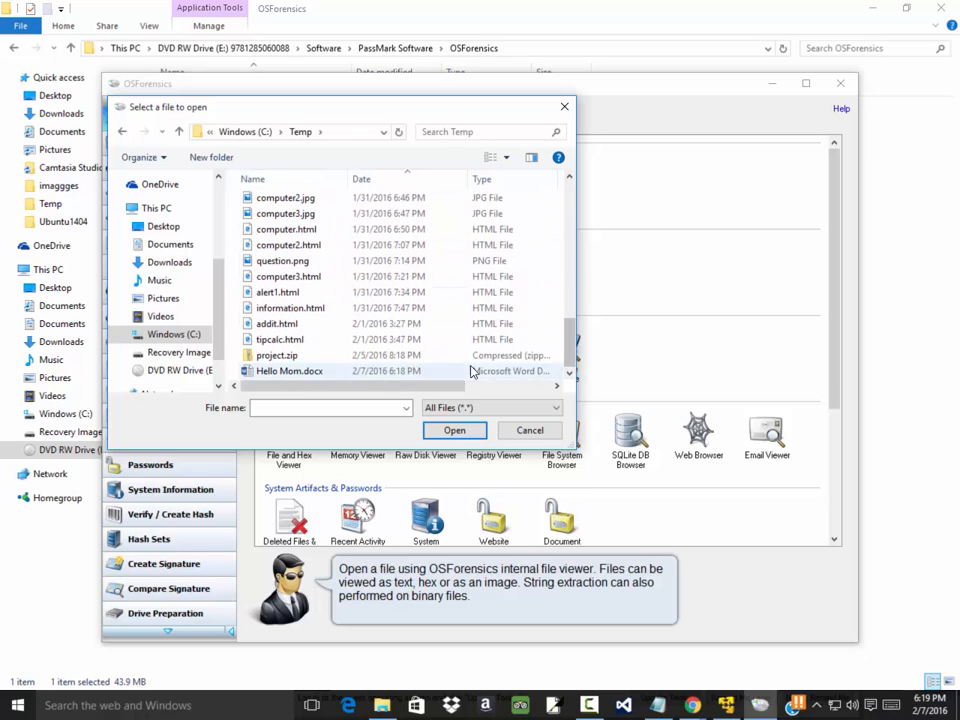
pyautogui.click(288, 370)
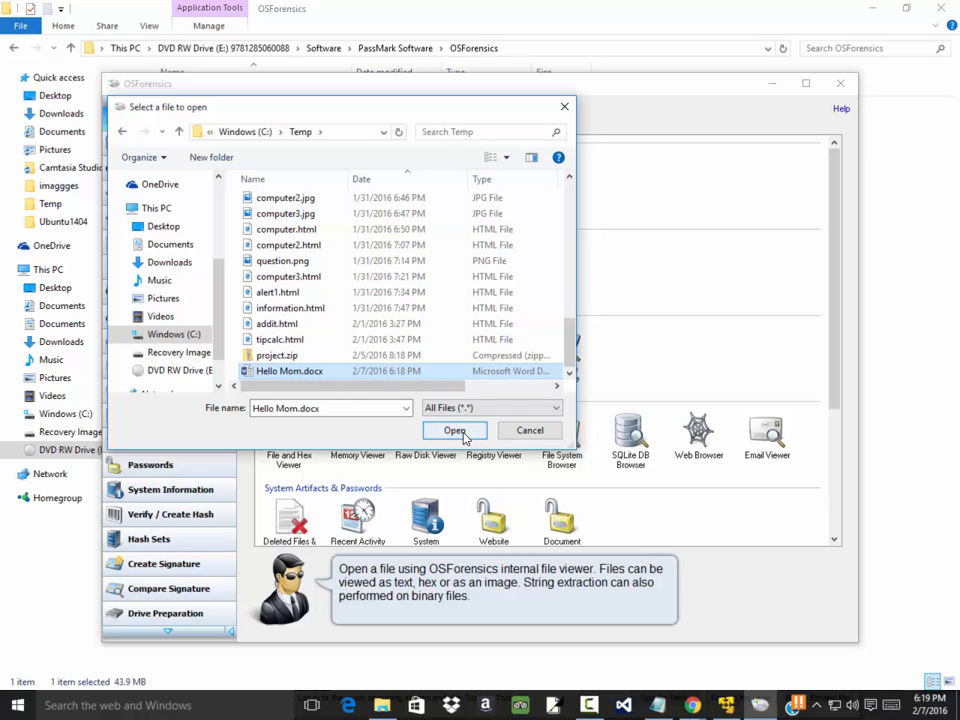
pyautogui.click(454, 430)
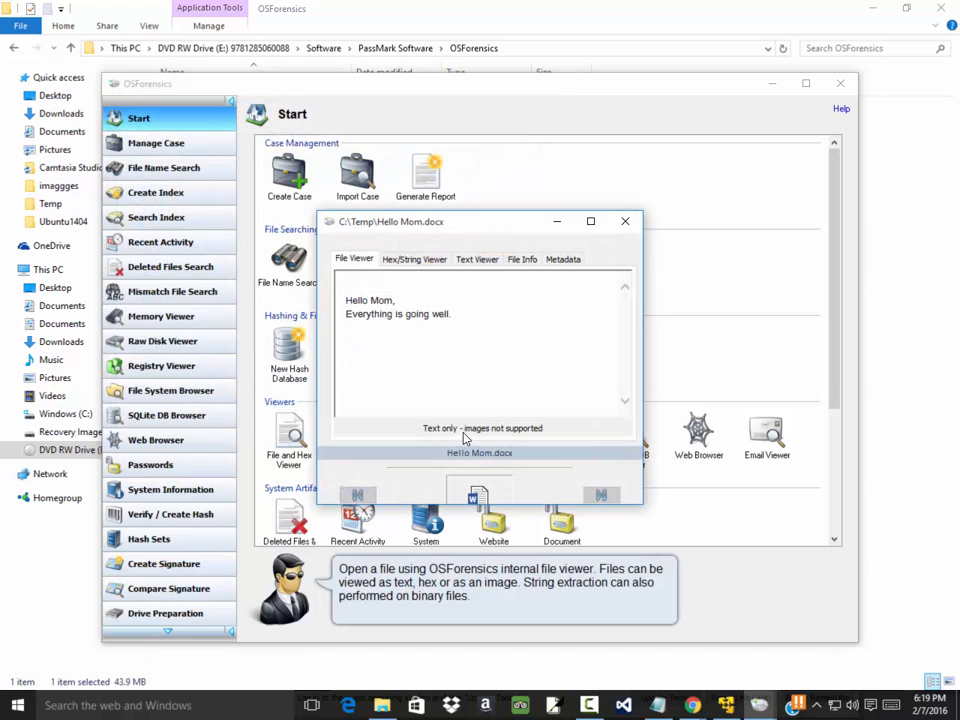
pyautogui.moveTo(548, 464)
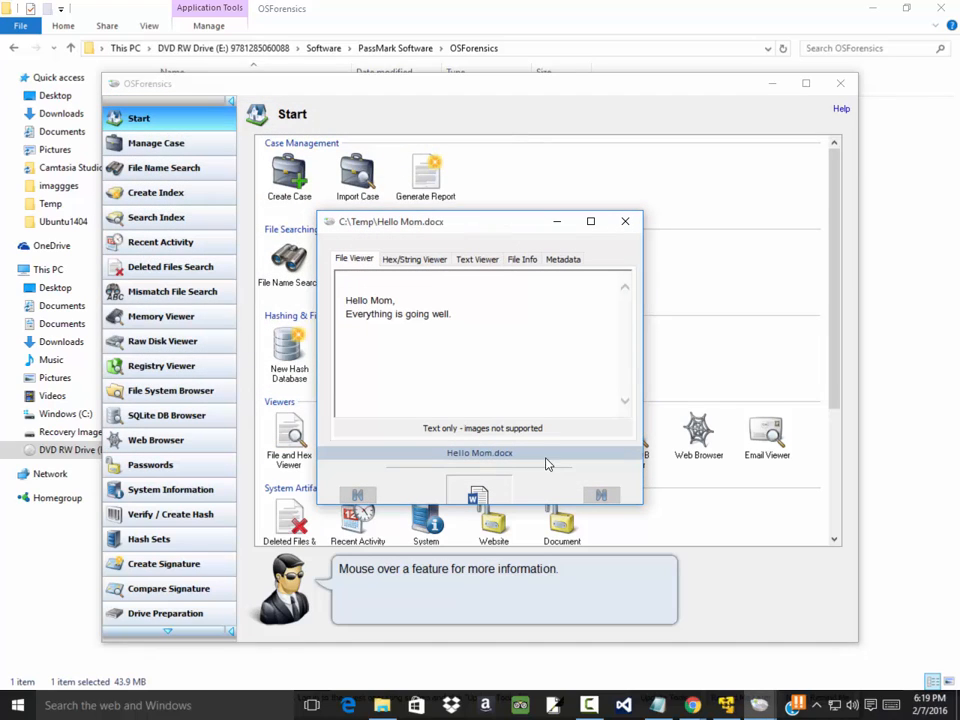
pyautogui.moveTo(486, 222)
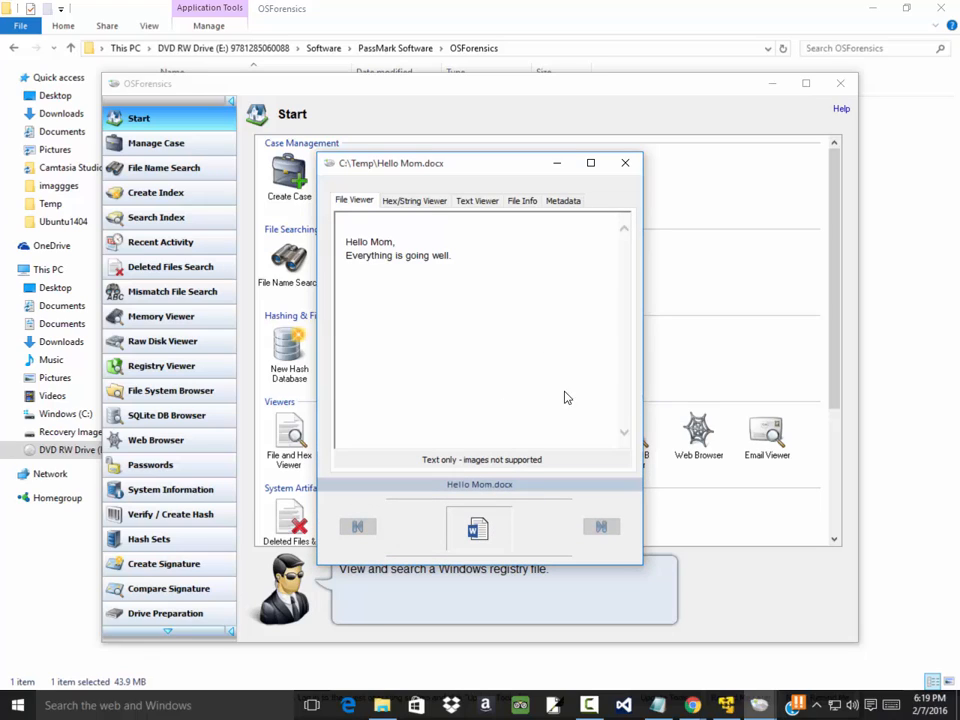
pyautogui.moveTo(510, 474)
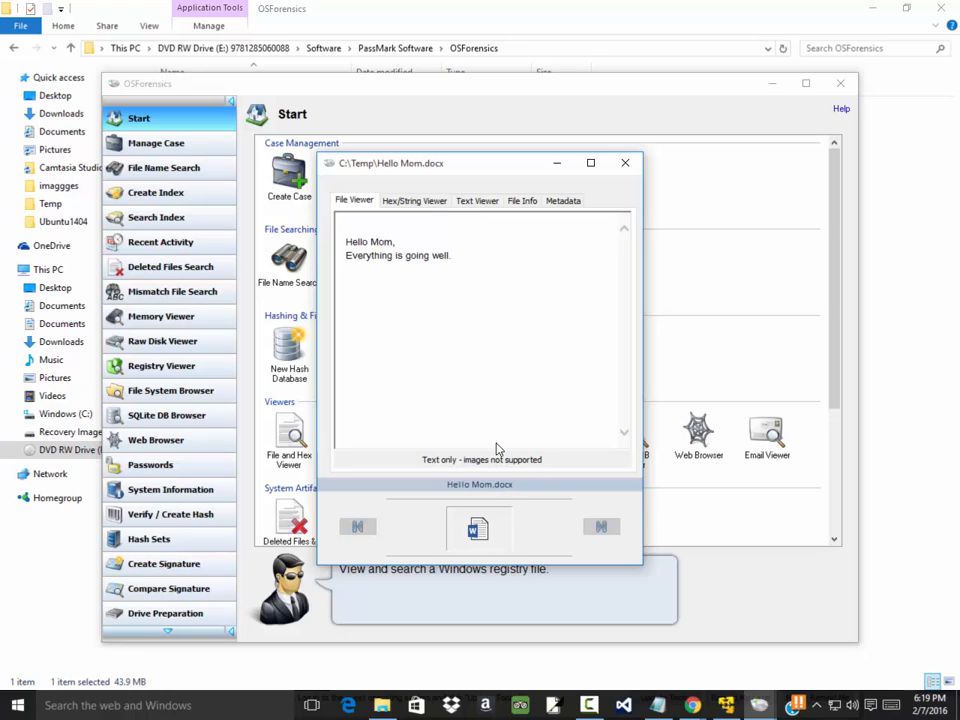
pyautogui.moveTo(448, 224)
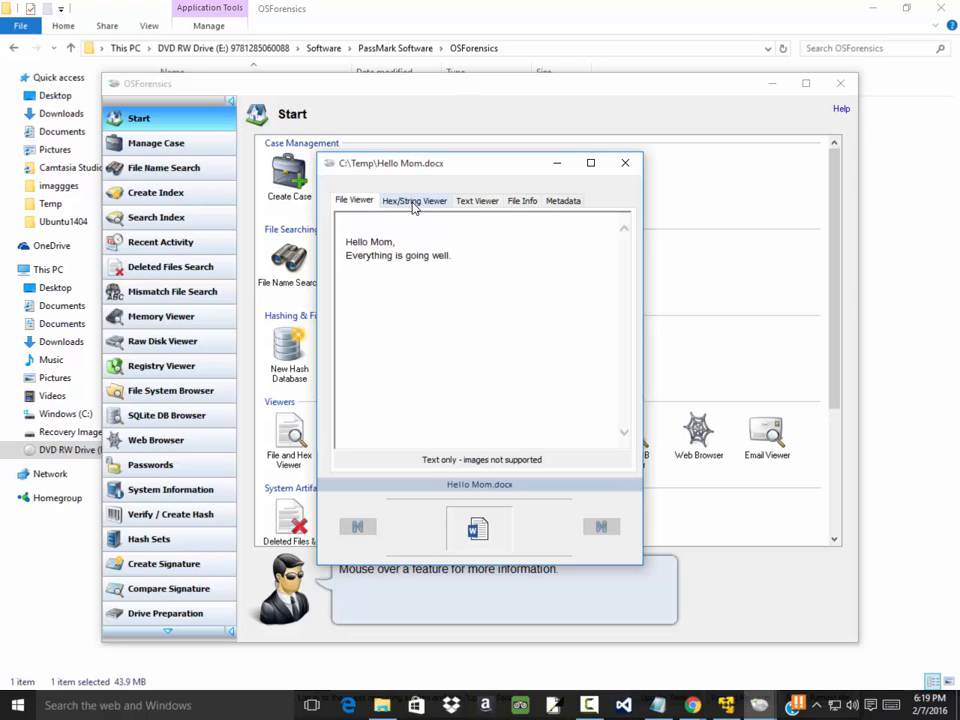
# View Hello Mom.docx as raw hex bytes and extracted strings, scrolling through the dump
pyautogui.click(414, 200)
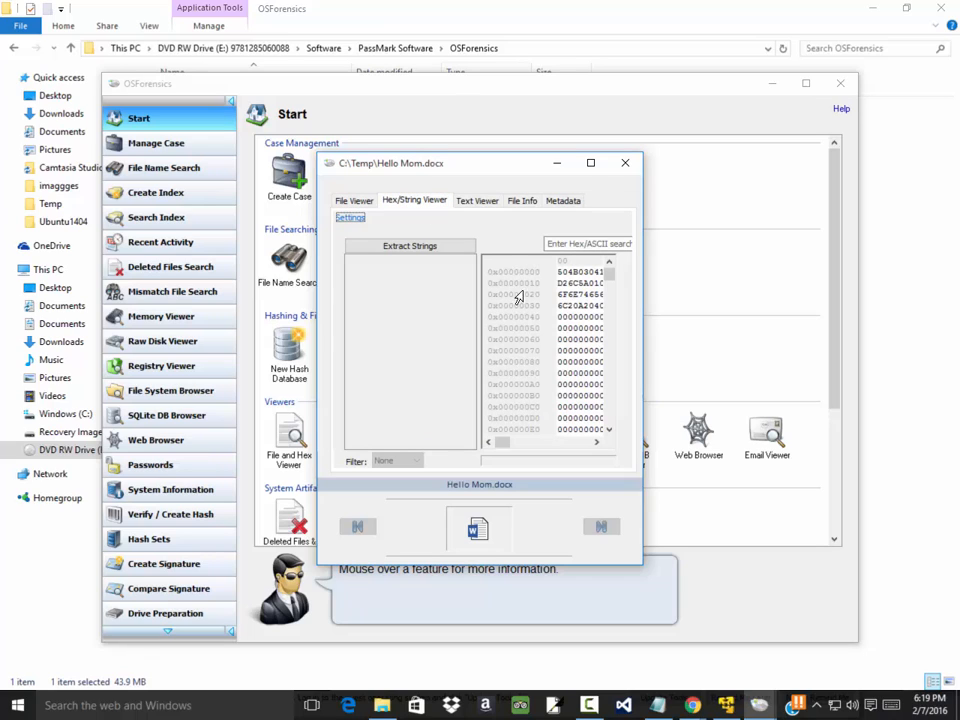
pyautogui.scroll(-3)
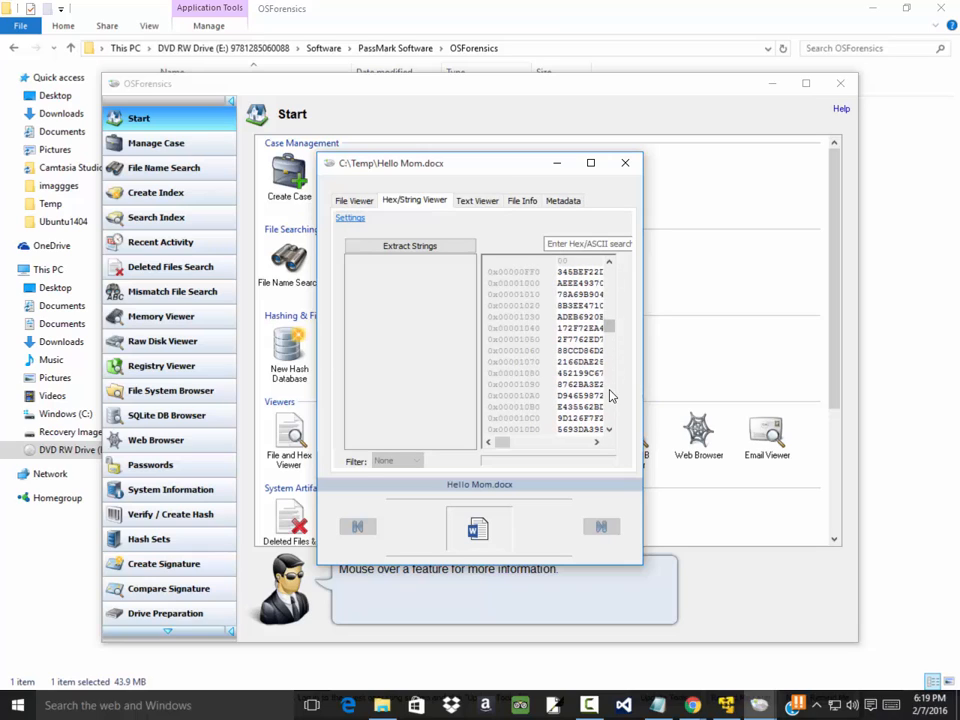
pyautogui.scroll(-3)
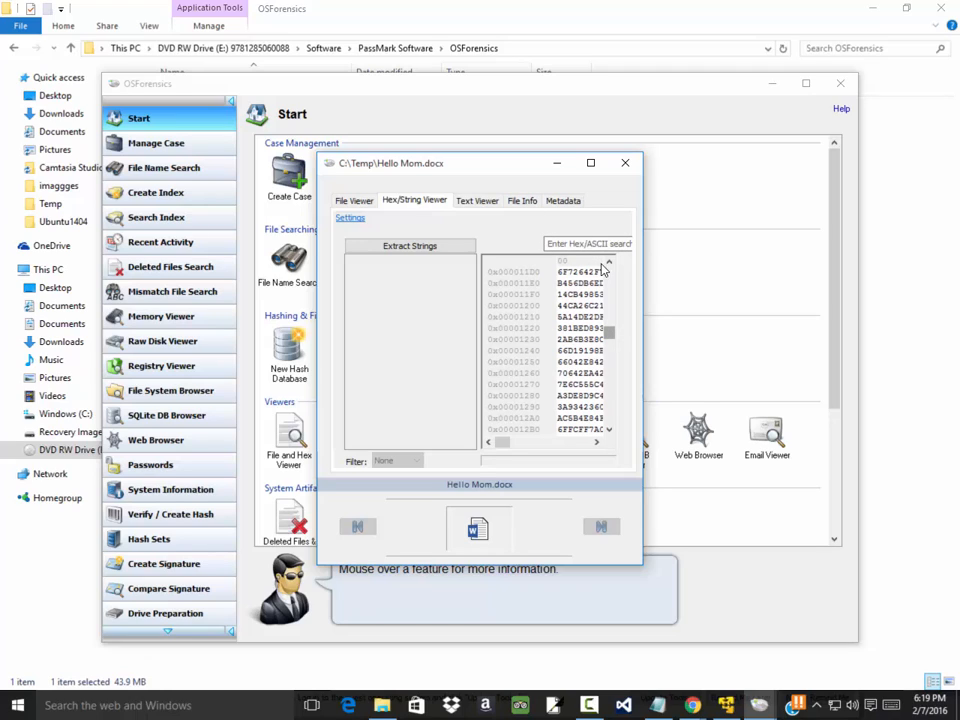
pyautogui.moveTo(596, 180)
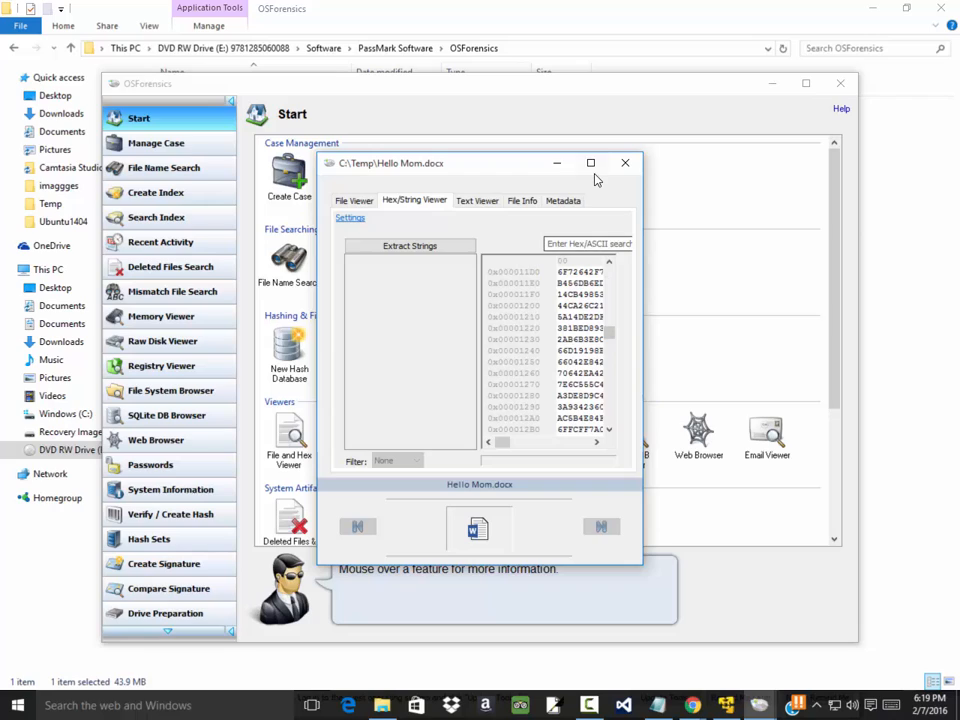
# Maximize the file viewer and select a 13-byte run in the hex dump
pyautogui.click(590, 162)
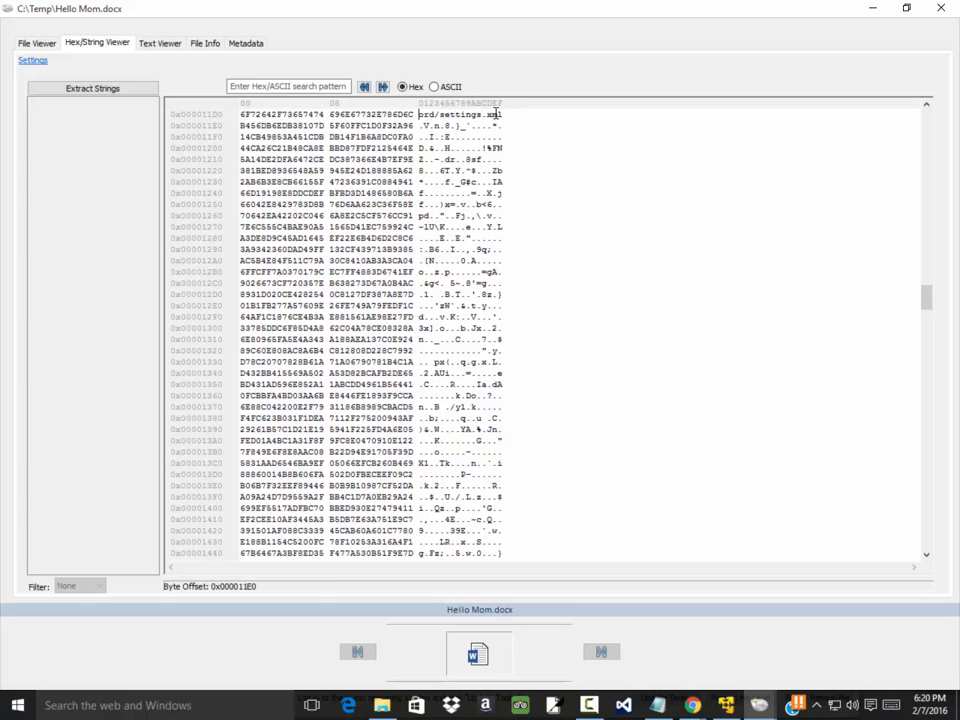
pyautogui.moveTo(268, 114); pyautogui.dragTo(504, 114)
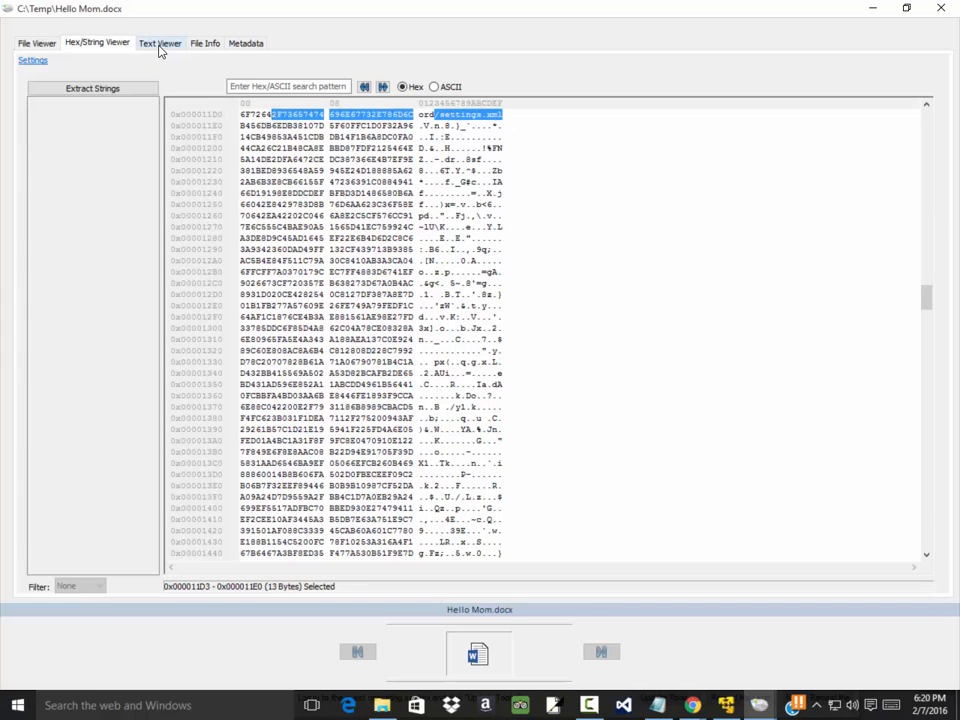
# View Hello Mom.docx as plain text, then show its file type, size, dates and attributes
pyautogui.click(162, 44)
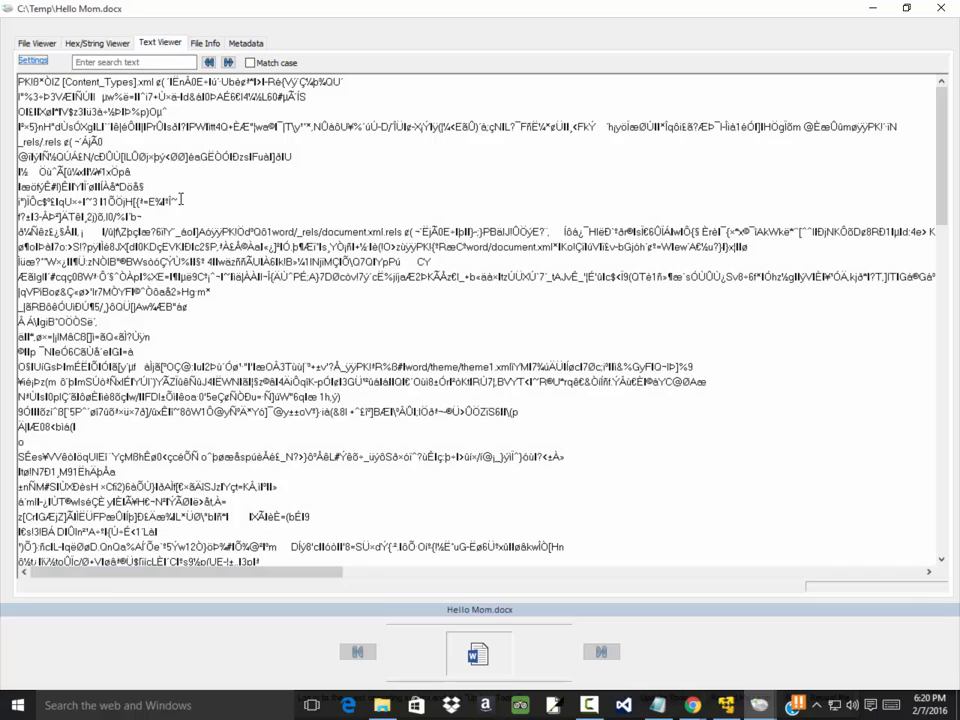
pyautogui.click(204, 44)
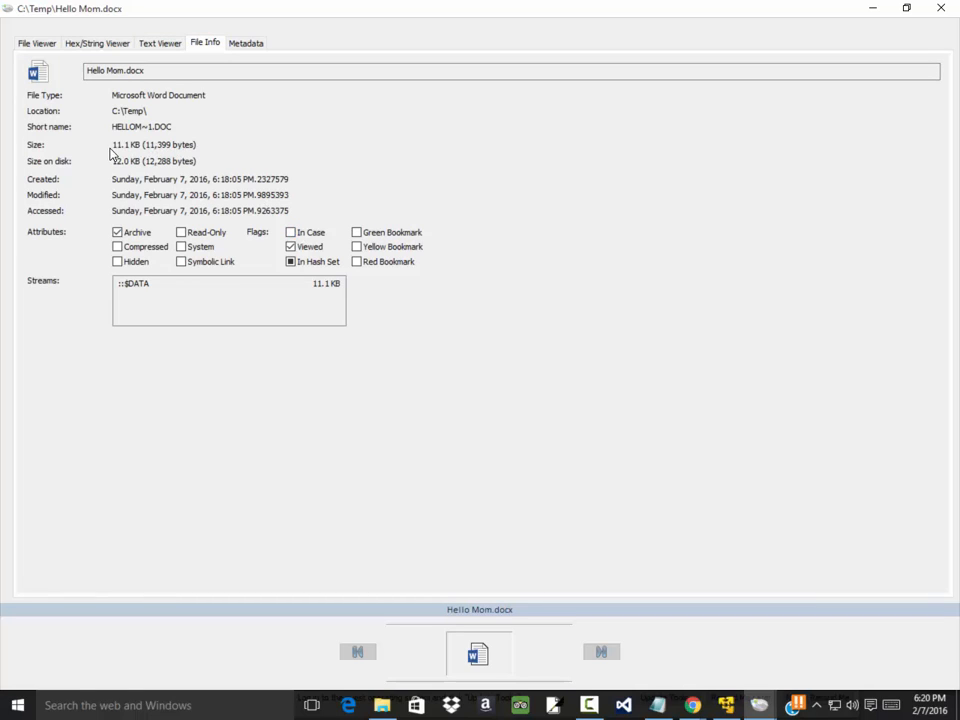
pyautogui.moveTo(112, 188)
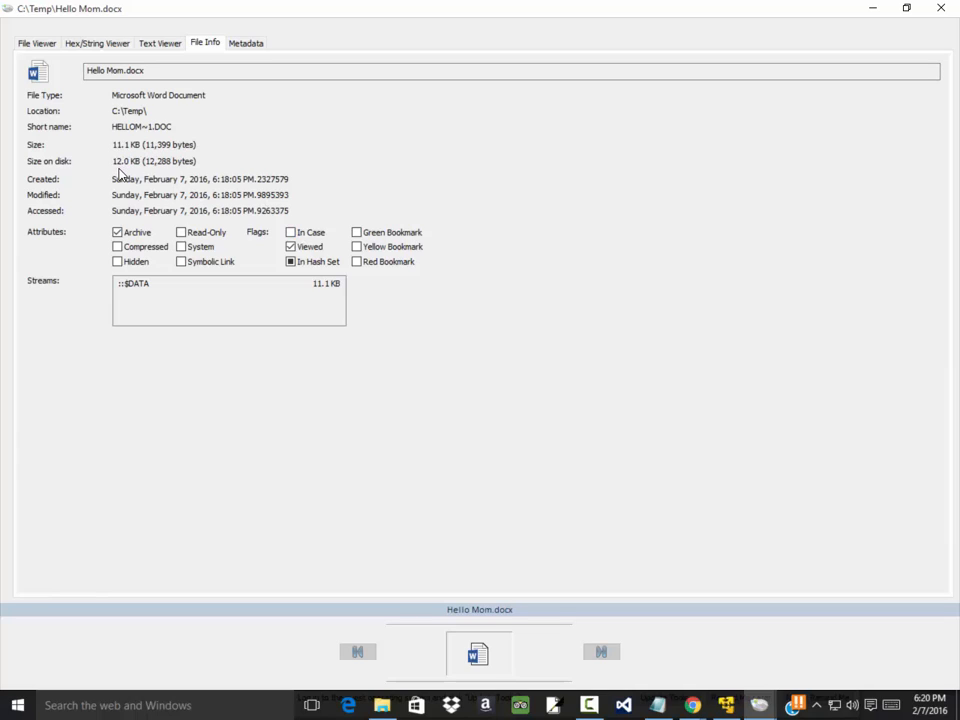
pyautogui.moveTo(190, 196)
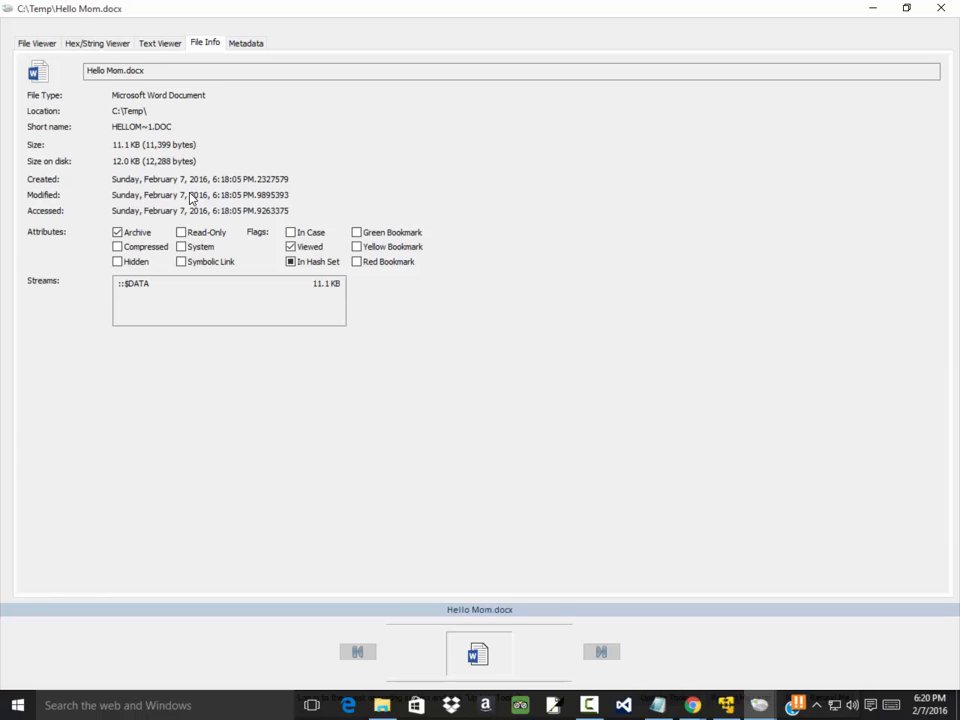
pyautogui.moveTo(260, 204)
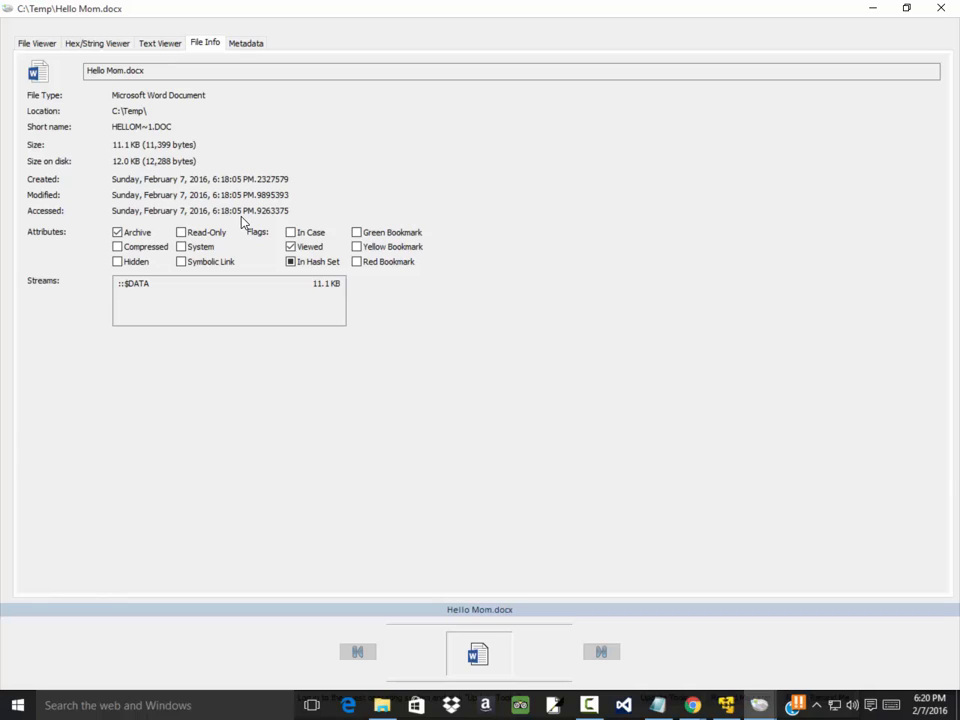
pyautogui.moveTo(234, 234)
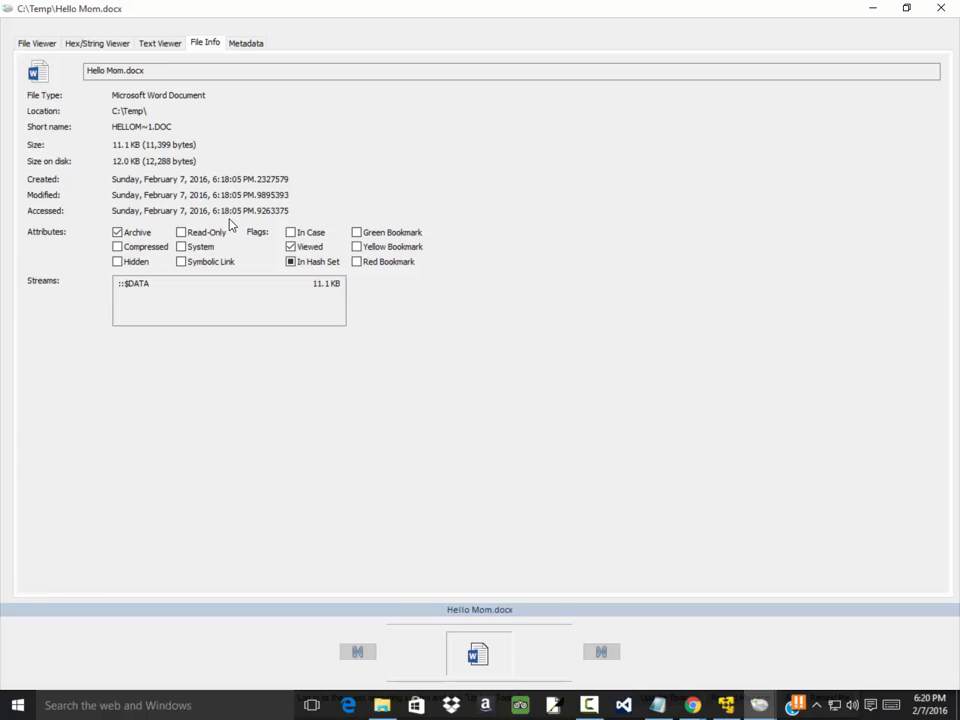
pyautogui.moveTo(228, 236)
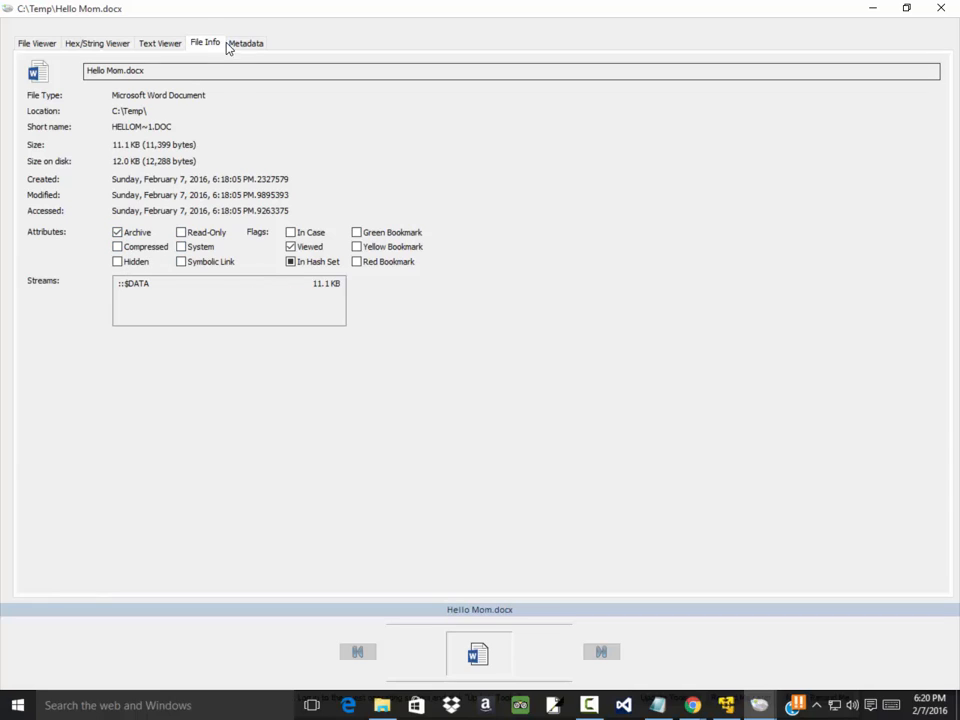
# Show Hello Mom.docx's embedded metadata: application, page count, word count and creation dates
pyautogui.click(252, 40)
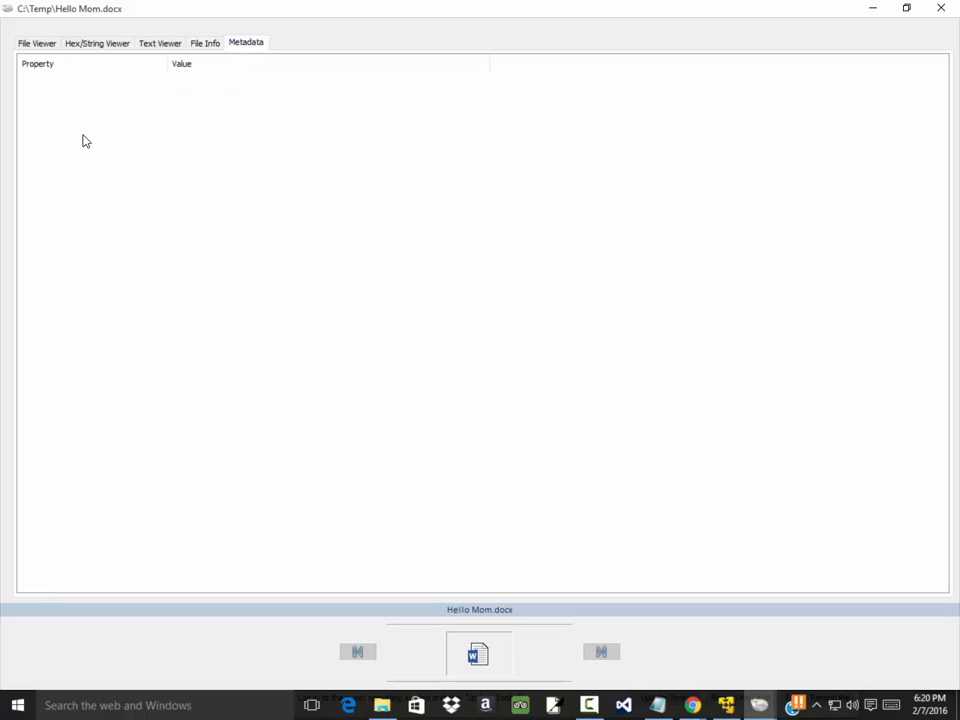
pyautogui.click(204, 44)
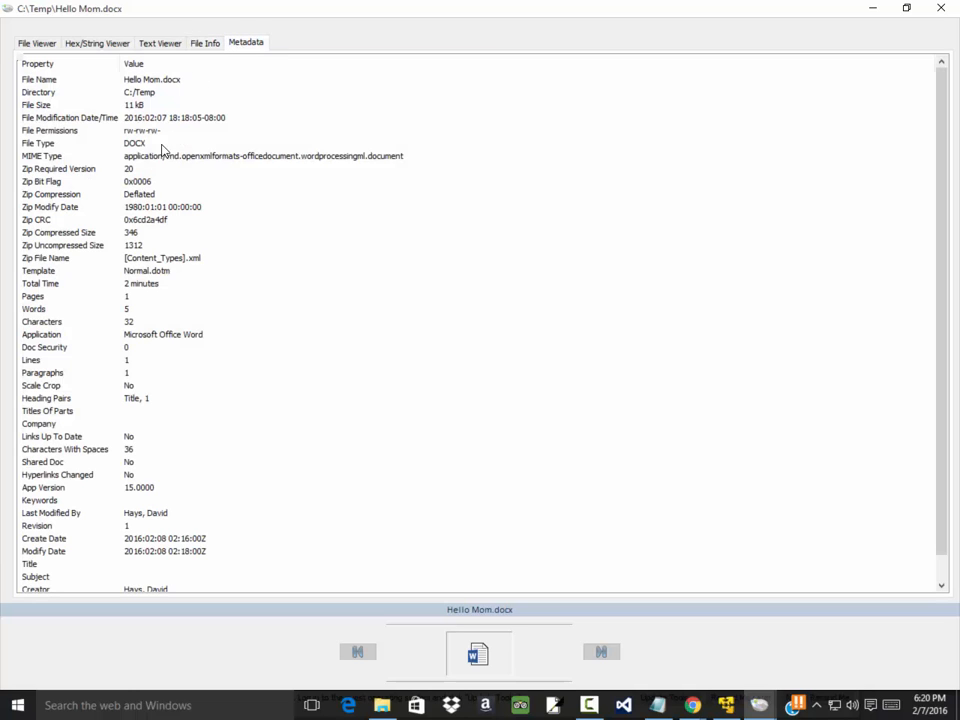
pyautogui.moveTo(124, 158)
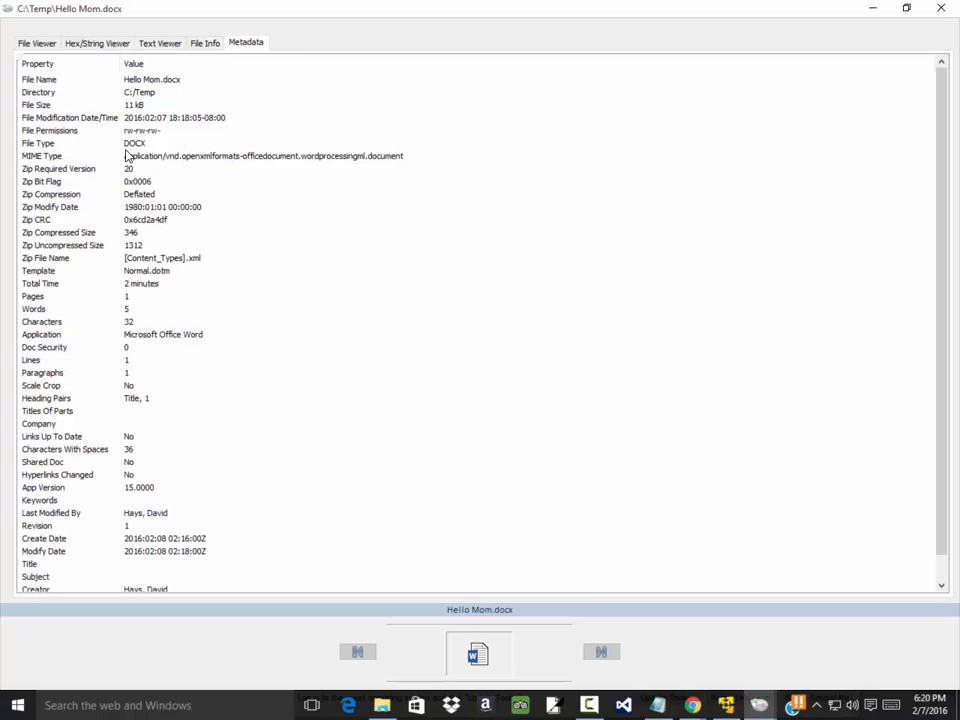
pyautogui.moveTo(140, 132)
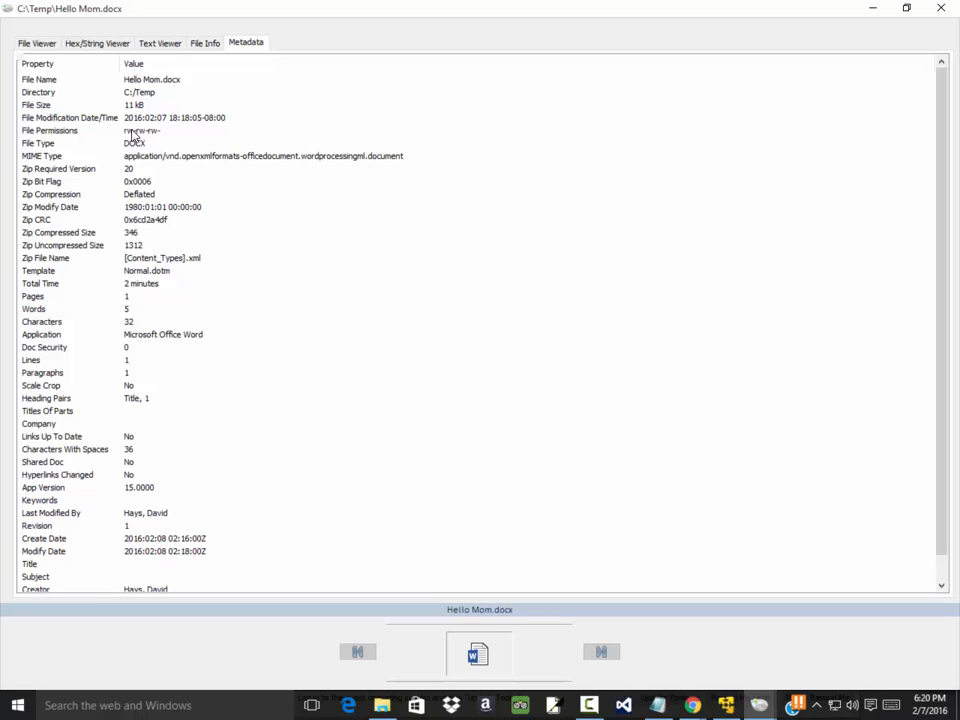
pyautogui.moveTo(156, 144)
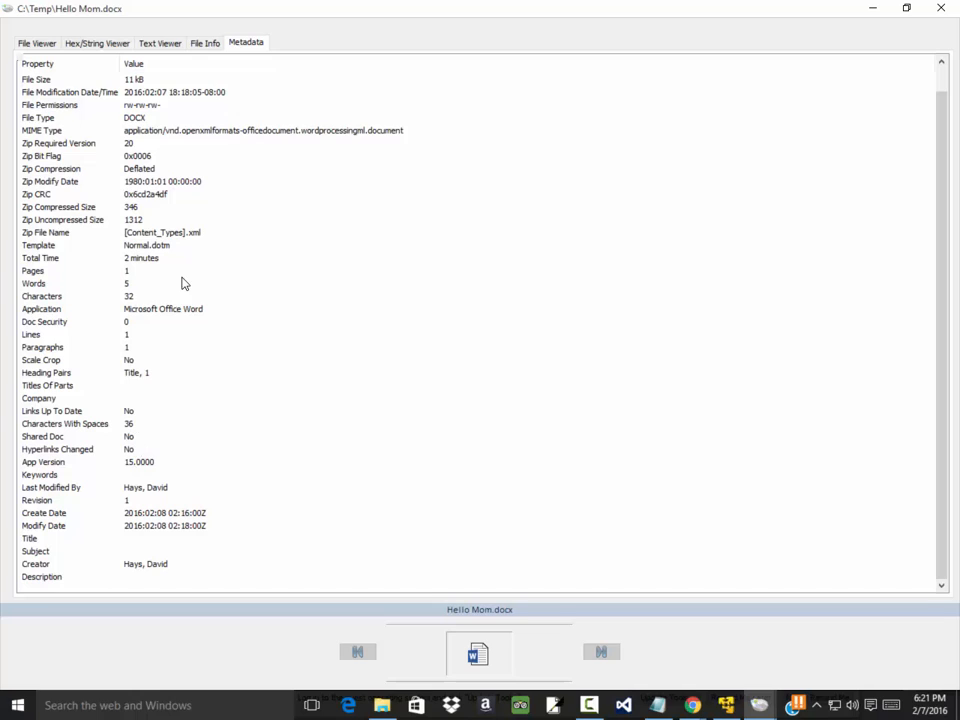
# Return to Hello Mom.docx's file details: Word document type, size, timestamps and attributes
pyautogui.click(196, 44)
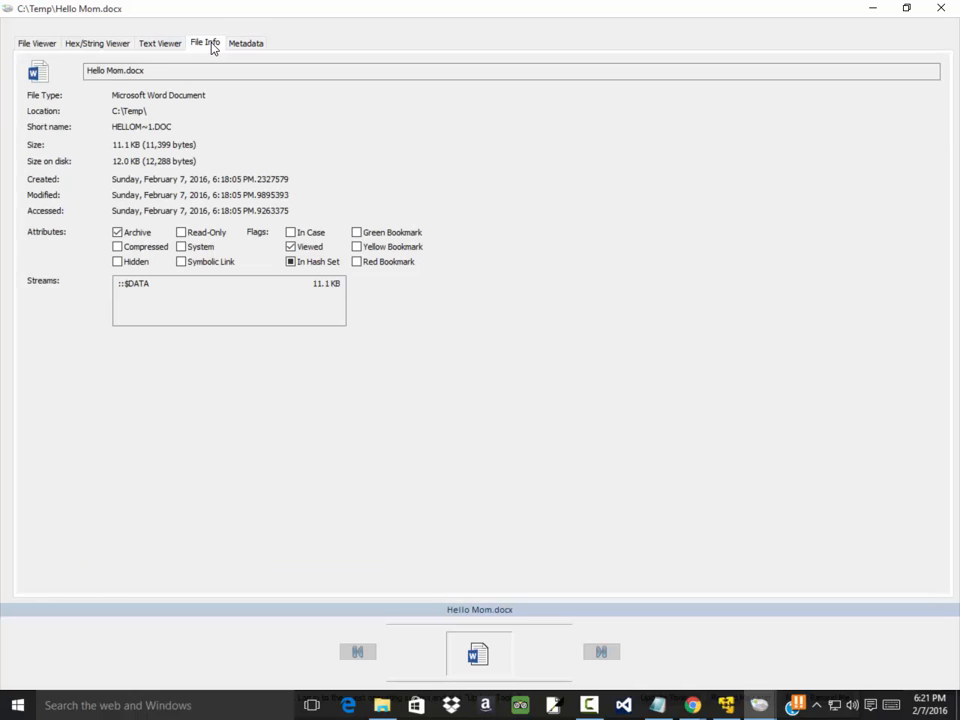
pyautogui.moveTo(148, 332)
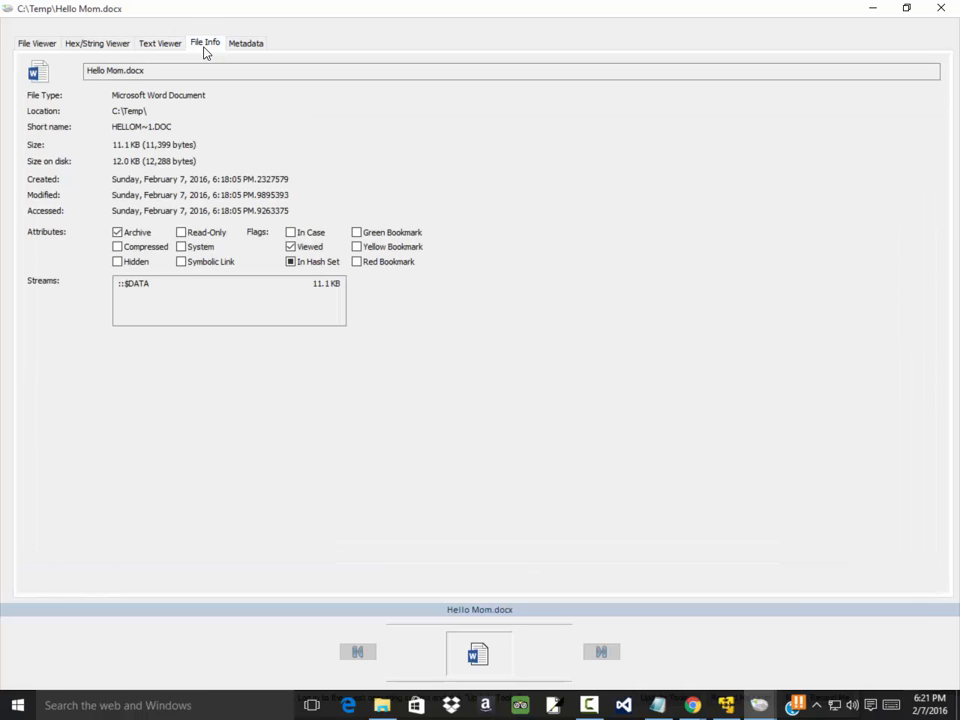
pyautogui.moveTo(252, 232)
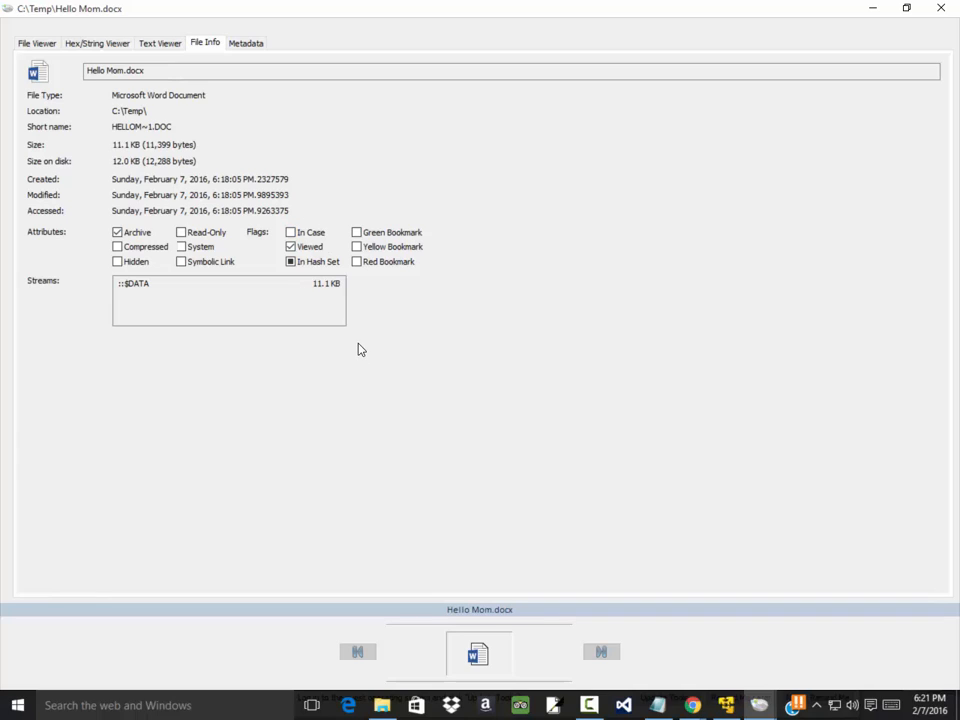
pyautogui.moveTo(360, 358)
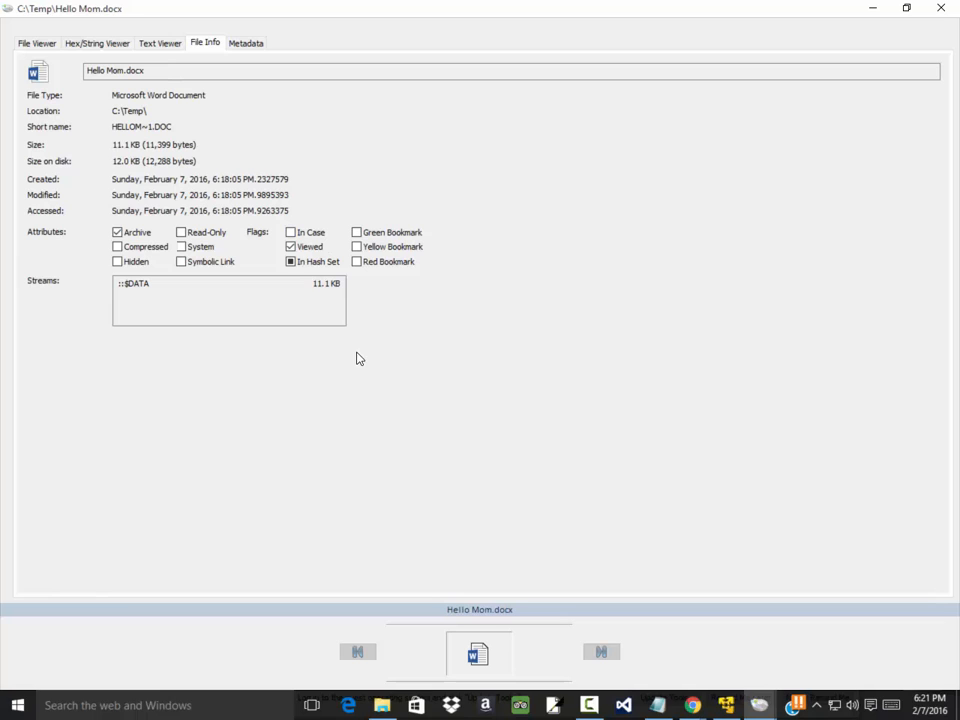
pyautogui.moveTo(240, 648)
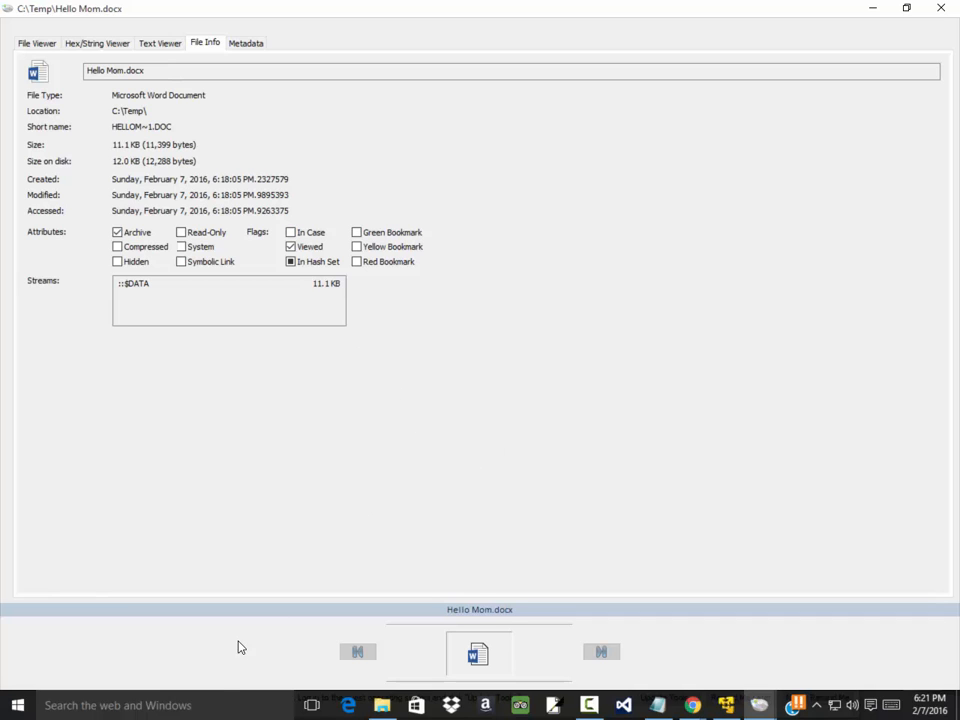
# Launch Word 2013 from Start search and create a blank document holding the file-details screenshot
pyautogui.click(116, 704)
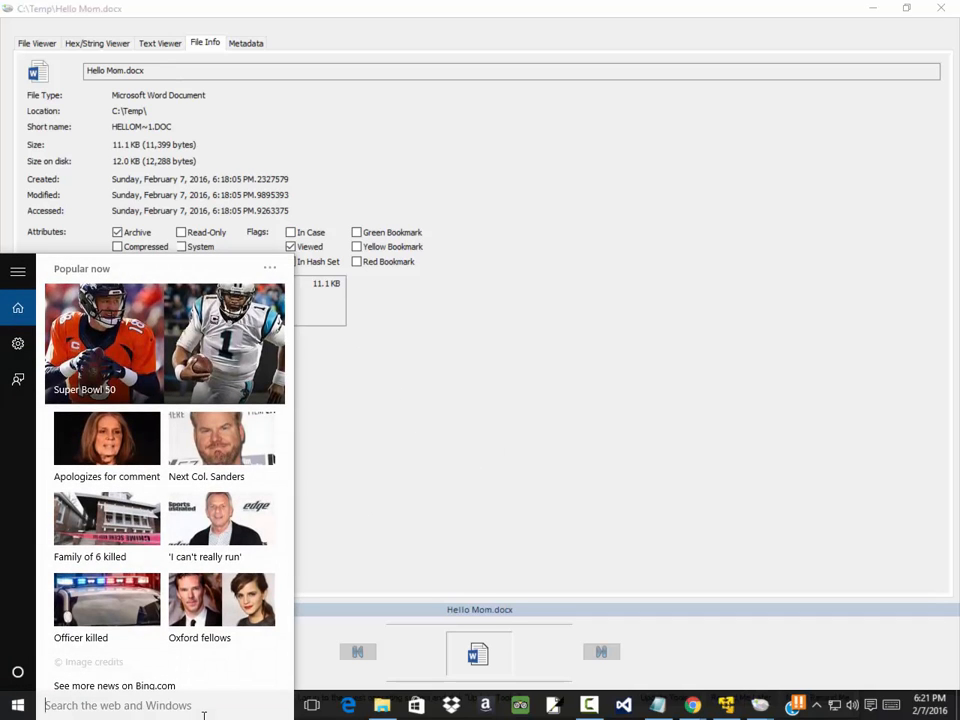
pyautogui.write('word')
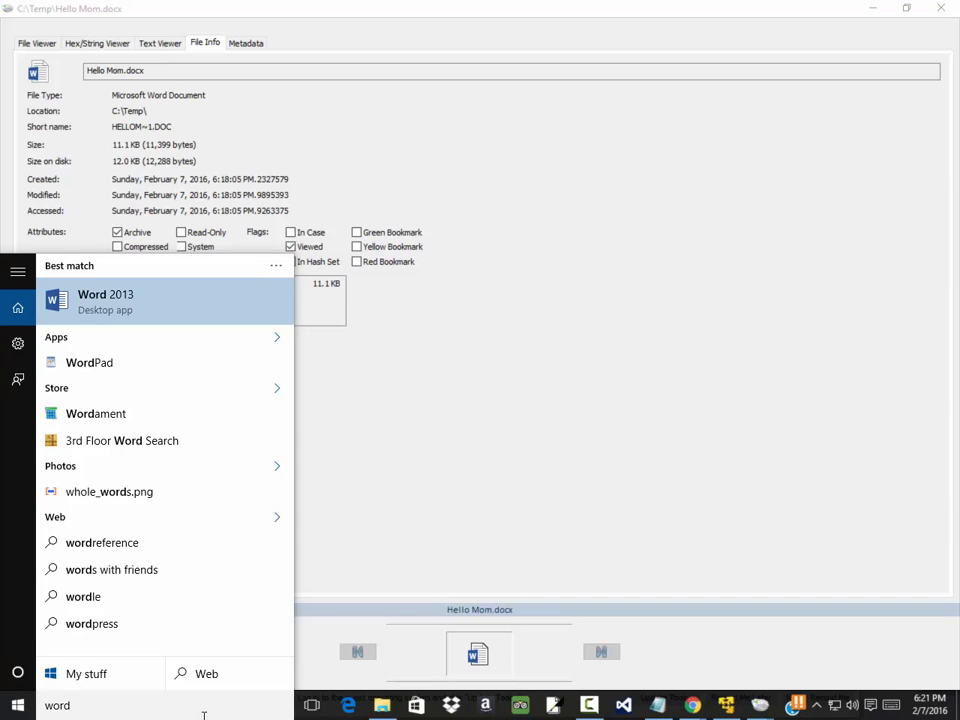
pyautogui.moveTo(116, 296)
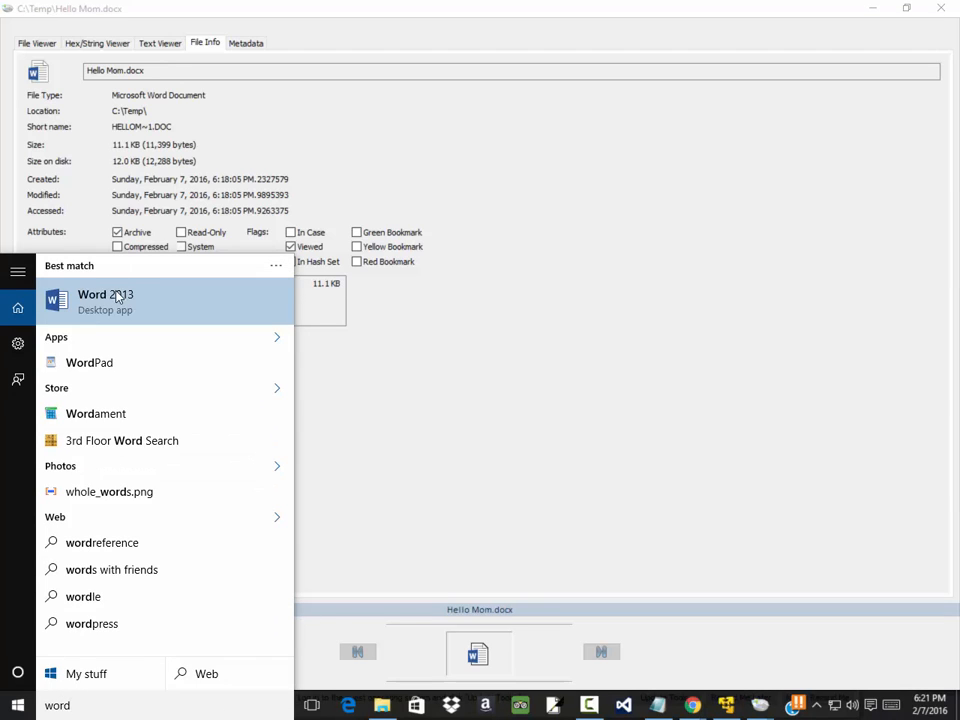
pyautogui.click(104, 300)
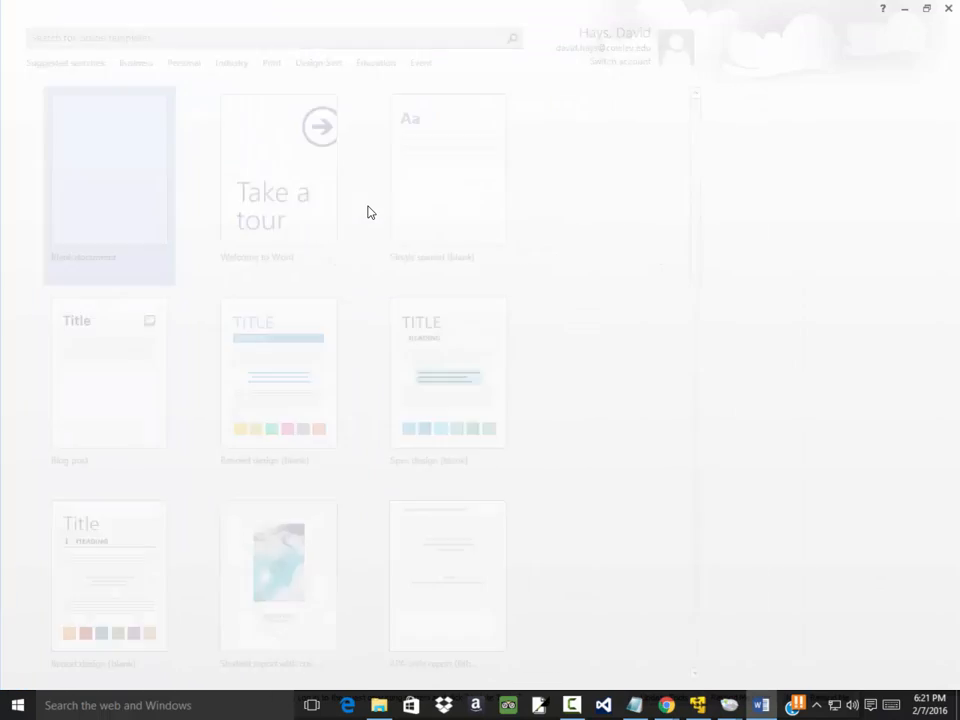
pyautogui.click(108, 176)
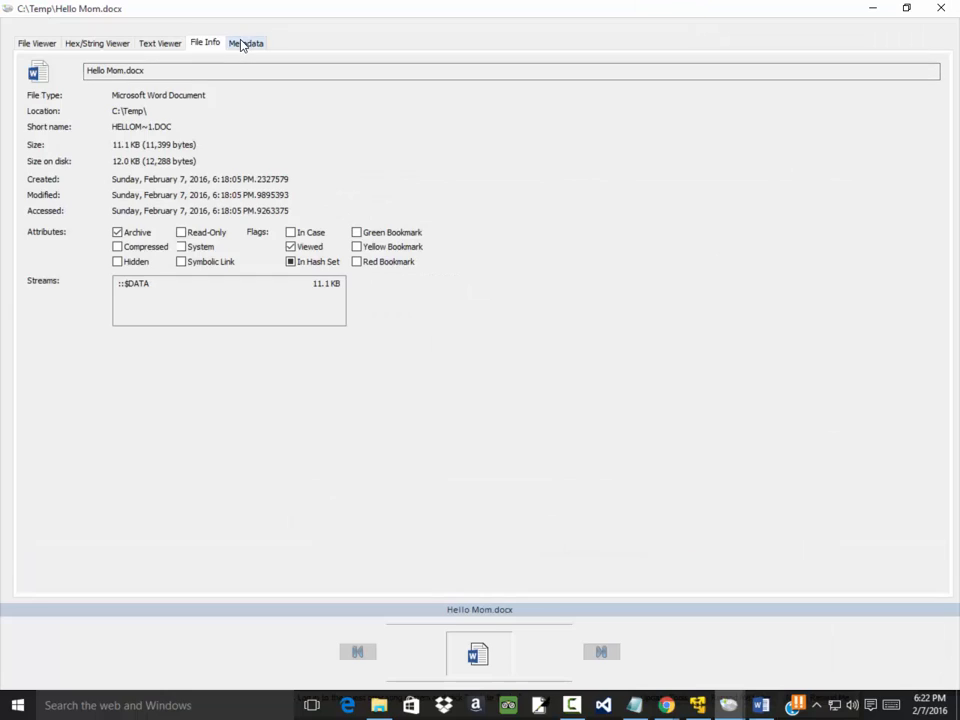
# Return to OSForensics and show Hello Mom.docx's metadata properties again
pyautogui.click(246, 44)
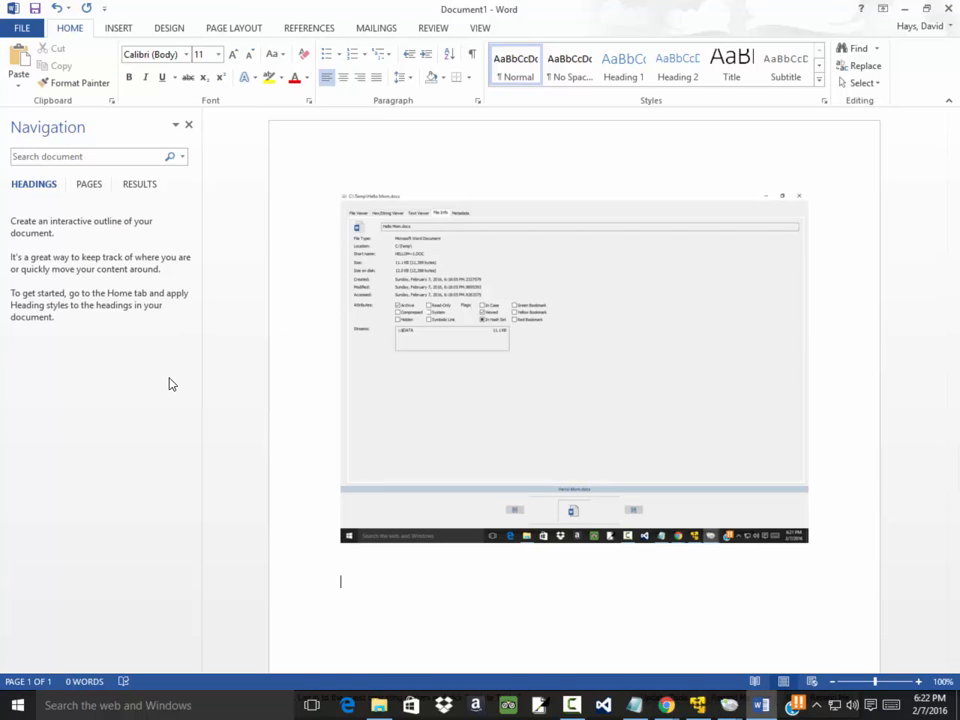
pyautogui.scroll(-3)
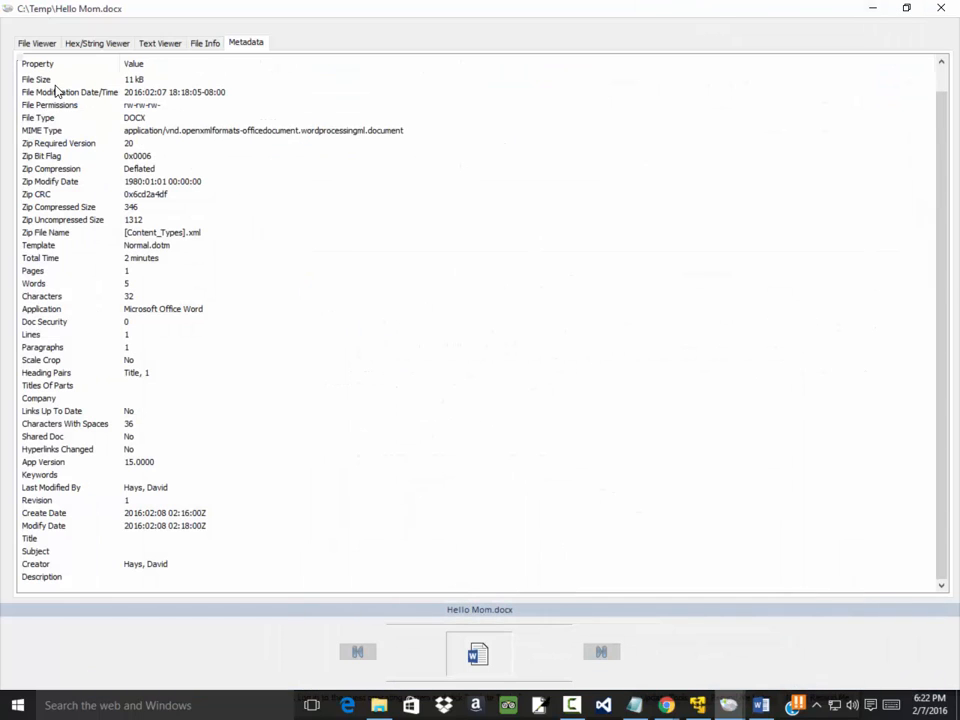
pyautogui.moveTo(144, 226)
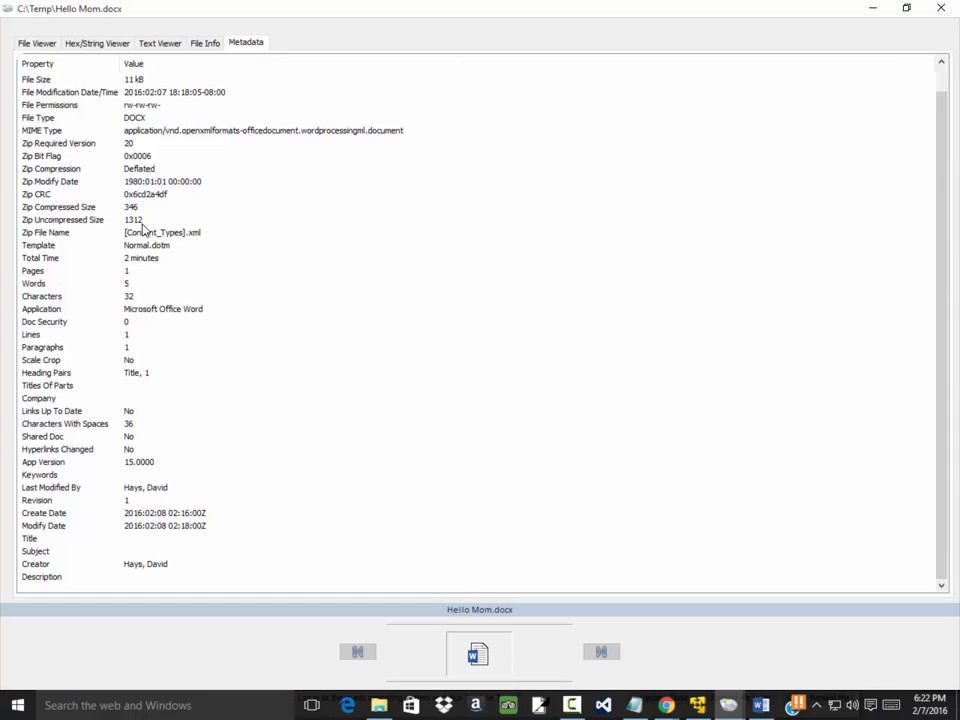
# Alternate between Hello Mom.docx's File Info and Metadata views, checking Last Modified By, ending on File Info
pyautogui.click(200, 42)
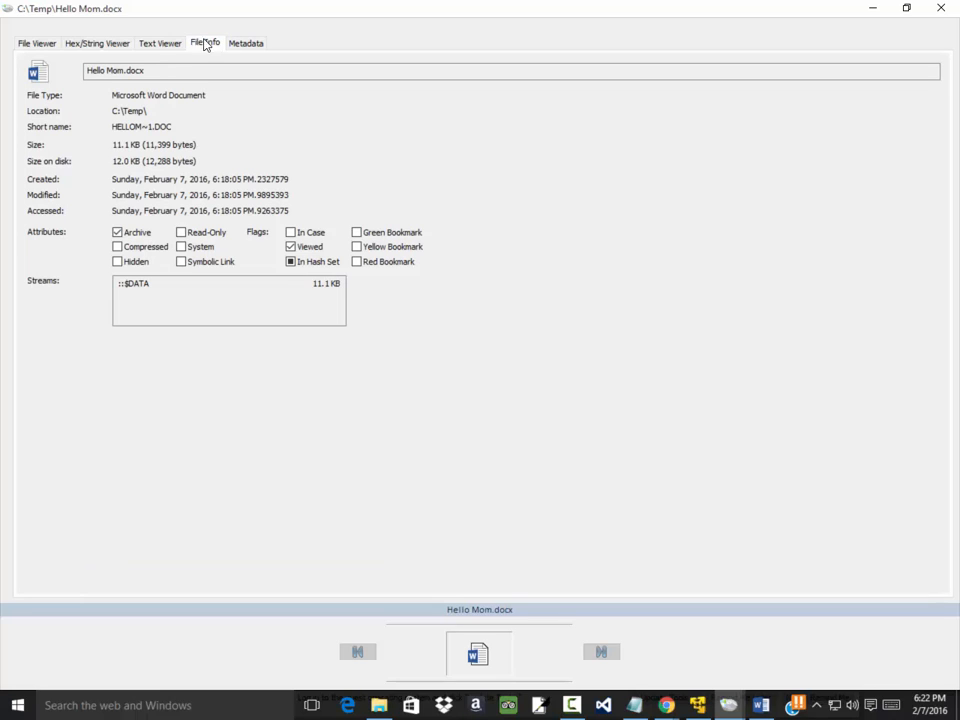
pyautogui.click(260, 44)
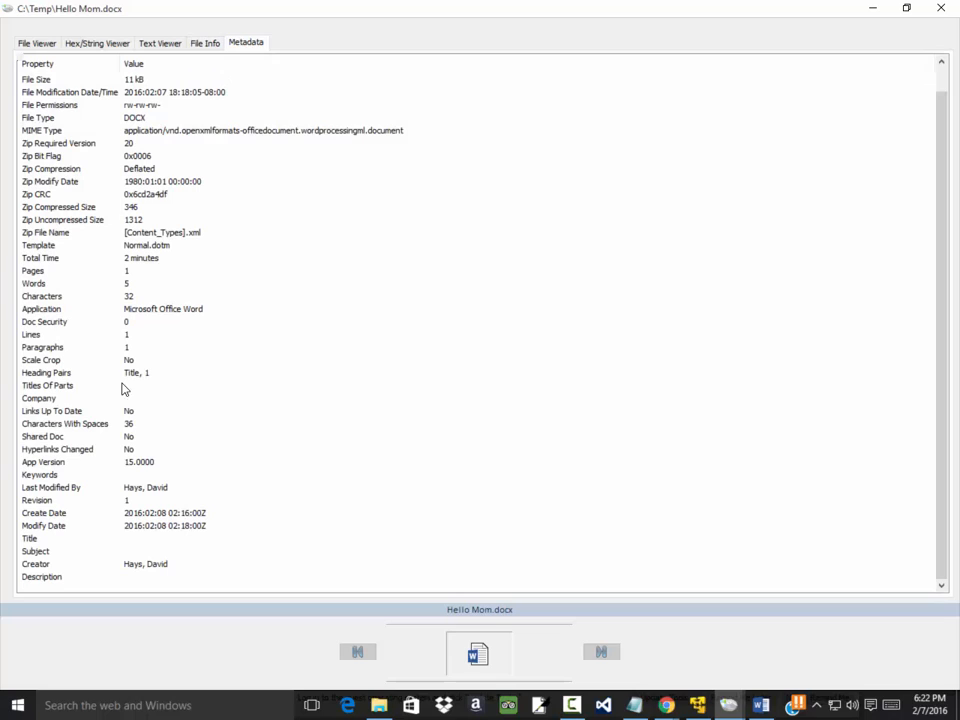
pyautogui.moveTo(136, 350)
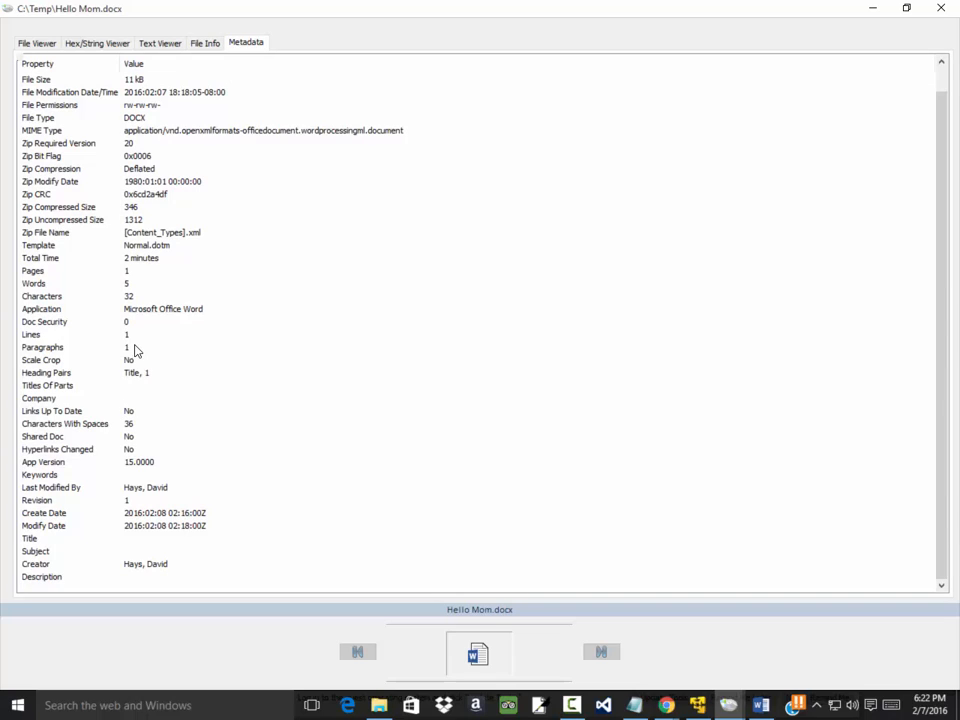
pyautogui.moveTo(148, 132)
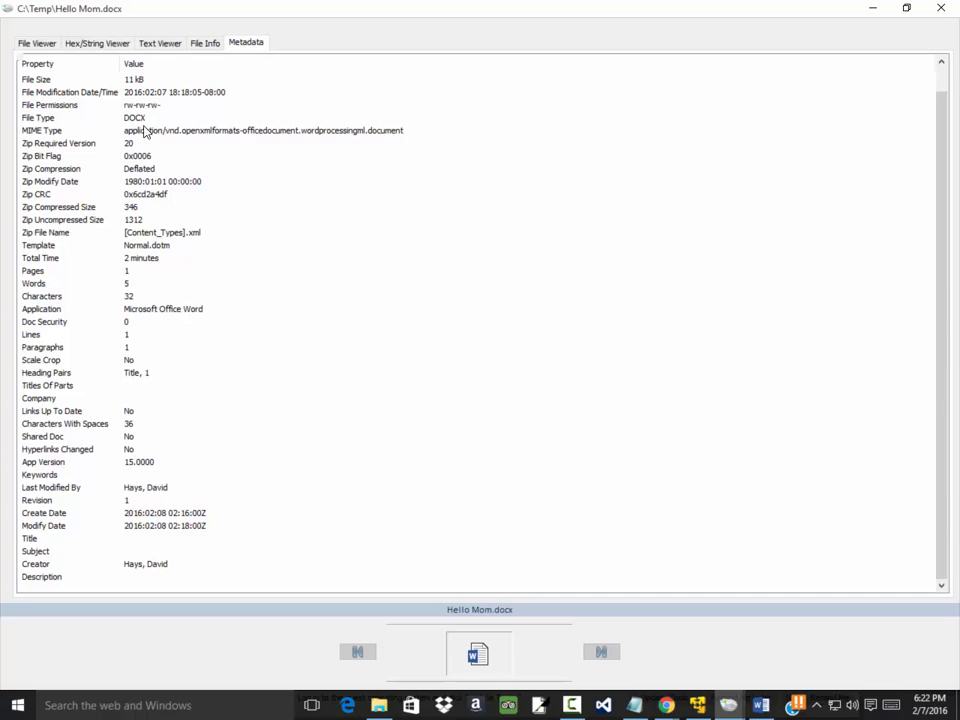
pyautogui.moveTo(148, 278)
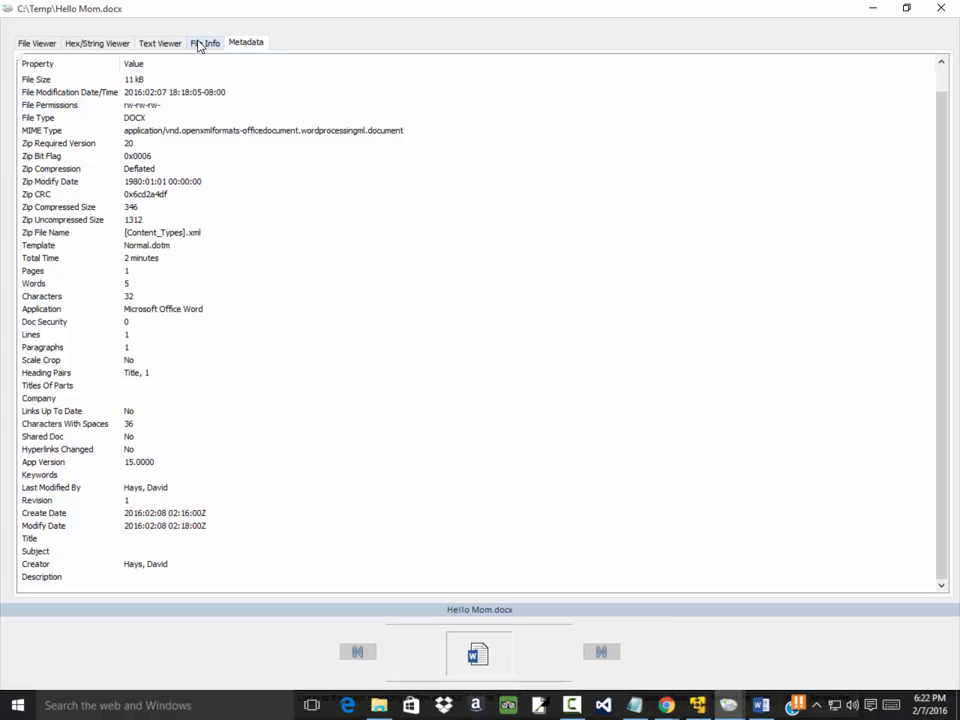
pyautogui.click(204, 40)
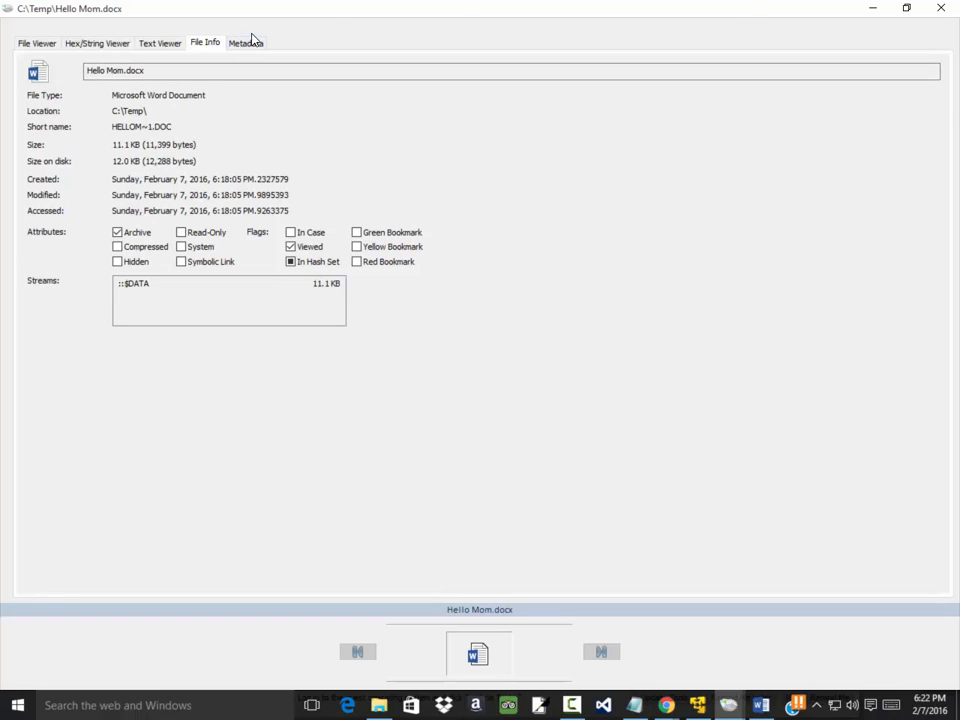
pyautogui.click(246, 42)
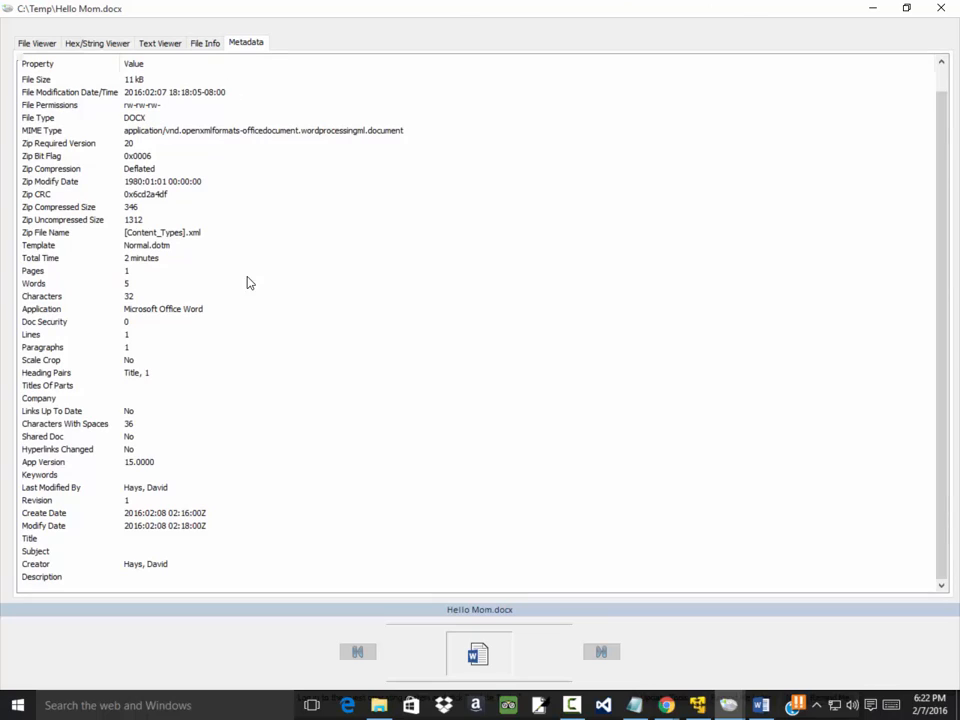
pyautogui.moveTo(188, 324)
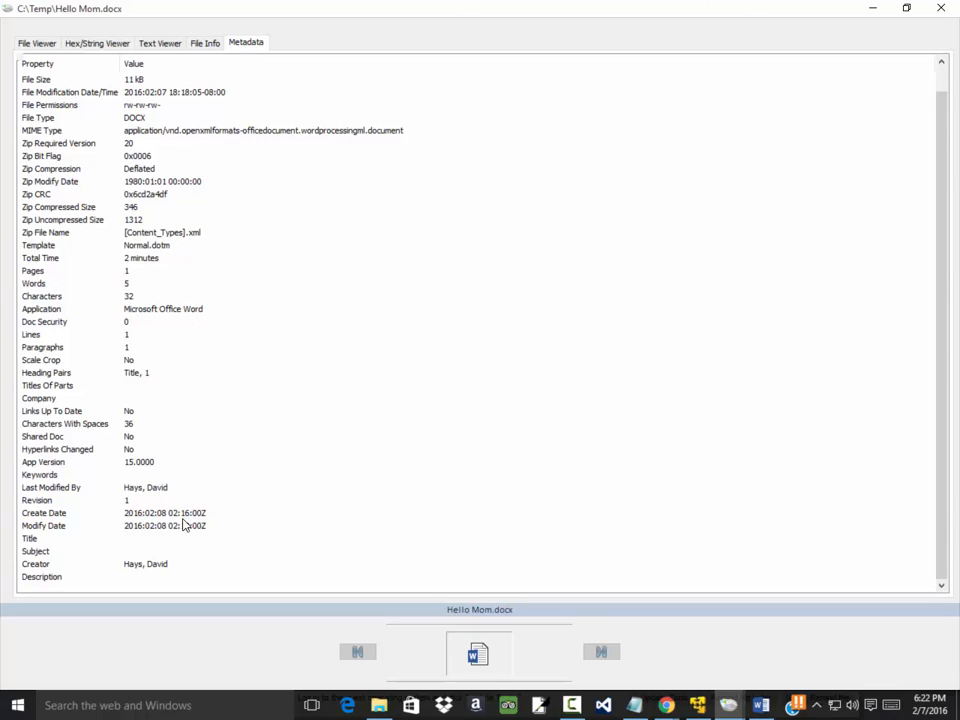
pyautogui.moveTo(168, 488)
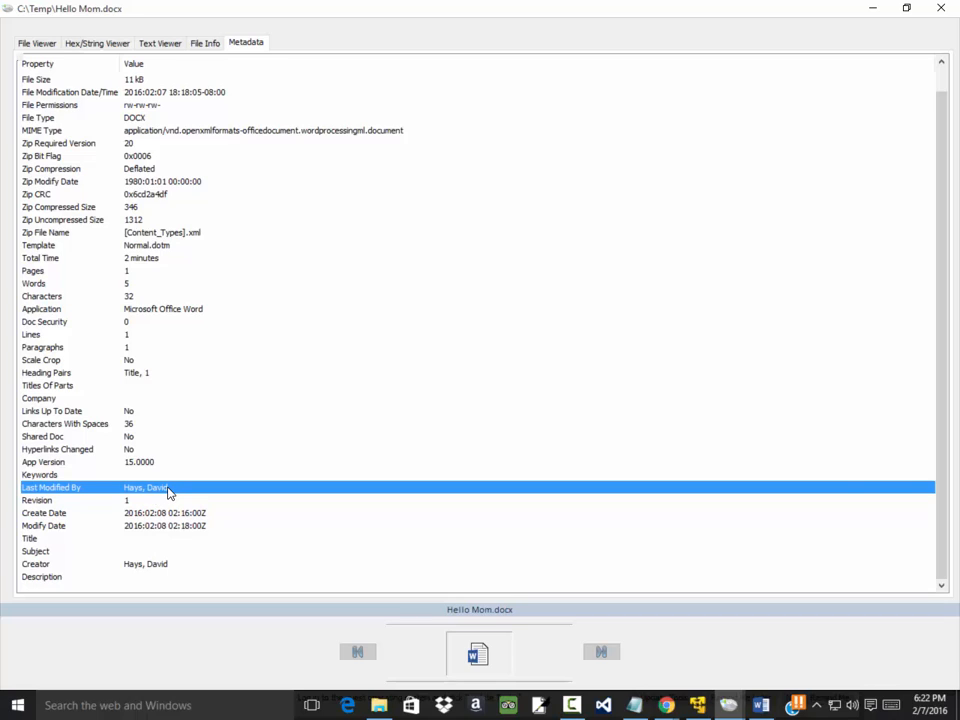
pyautogui.moveTo(222, 352)
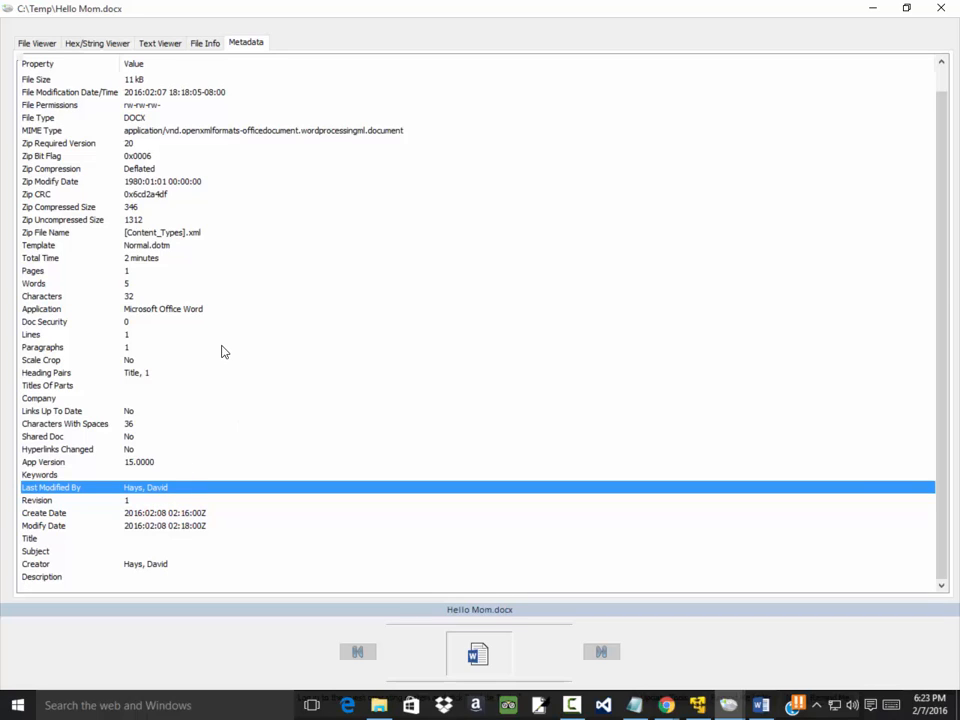
pyautogui.moveTo(206, 56)
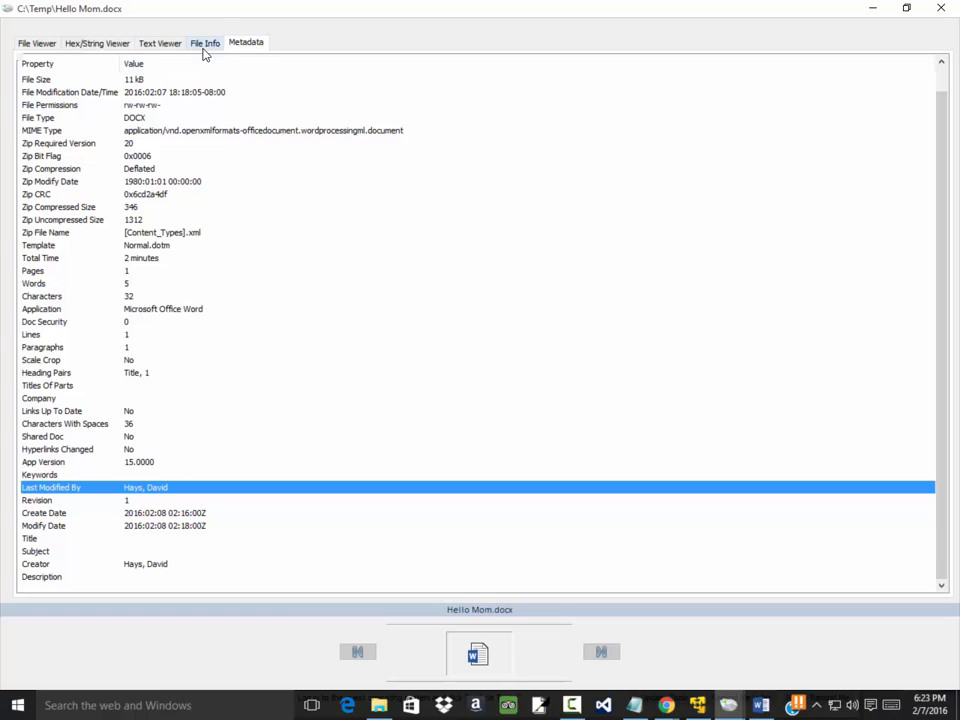
pyautogui.click(204, 44)
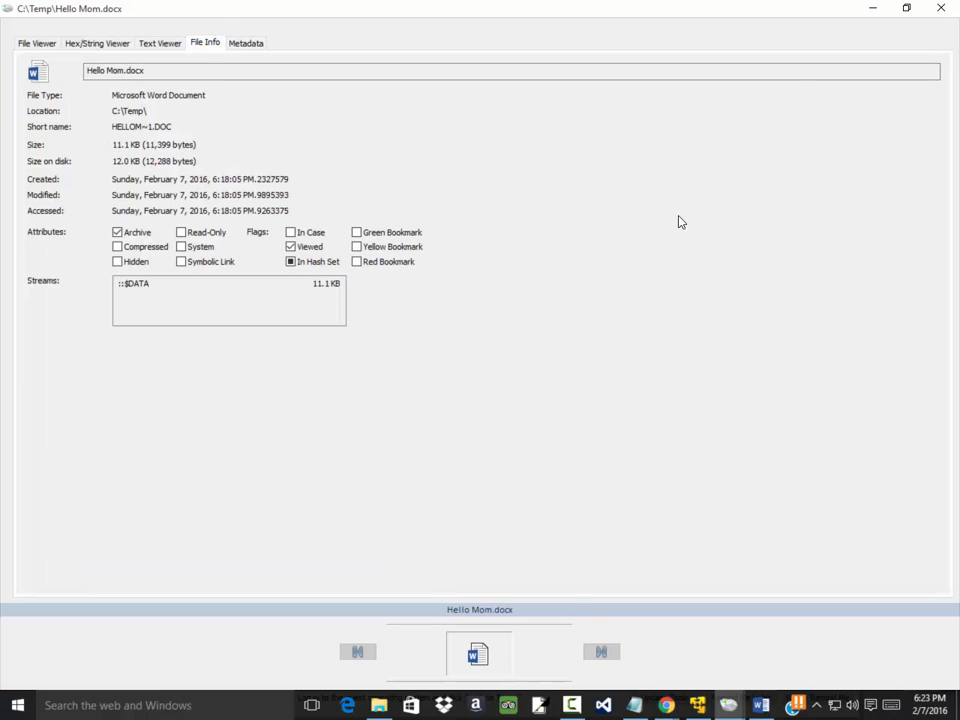
# Close the Hello Mom.docx viewer and maximize the OSForensics Start window
pyautogui.click(936, 8)
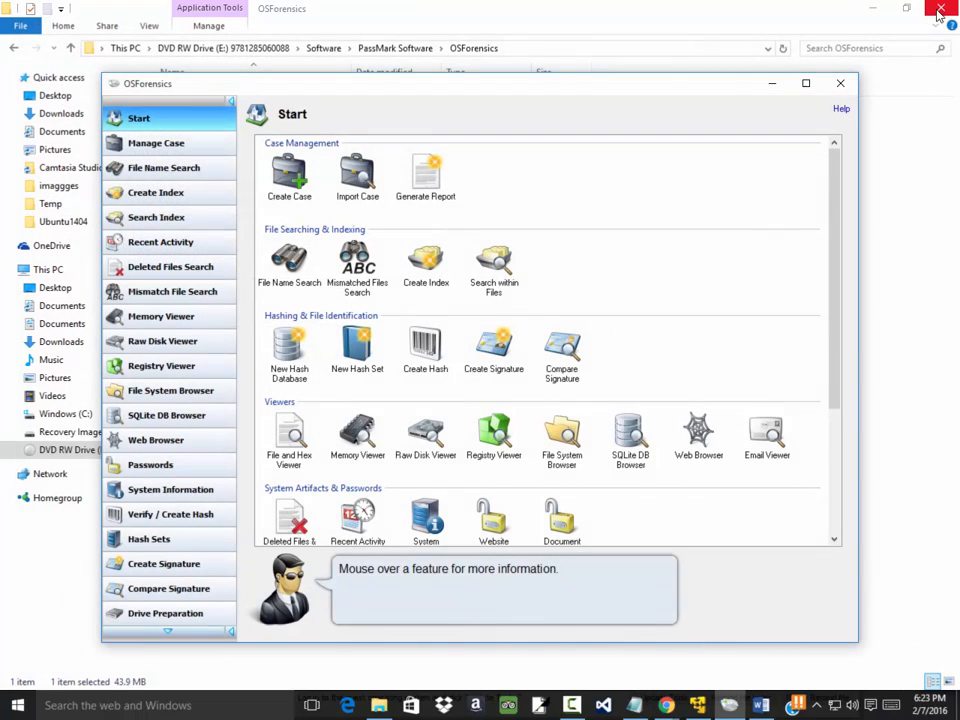
pyautogui.moveTo(472, 332)
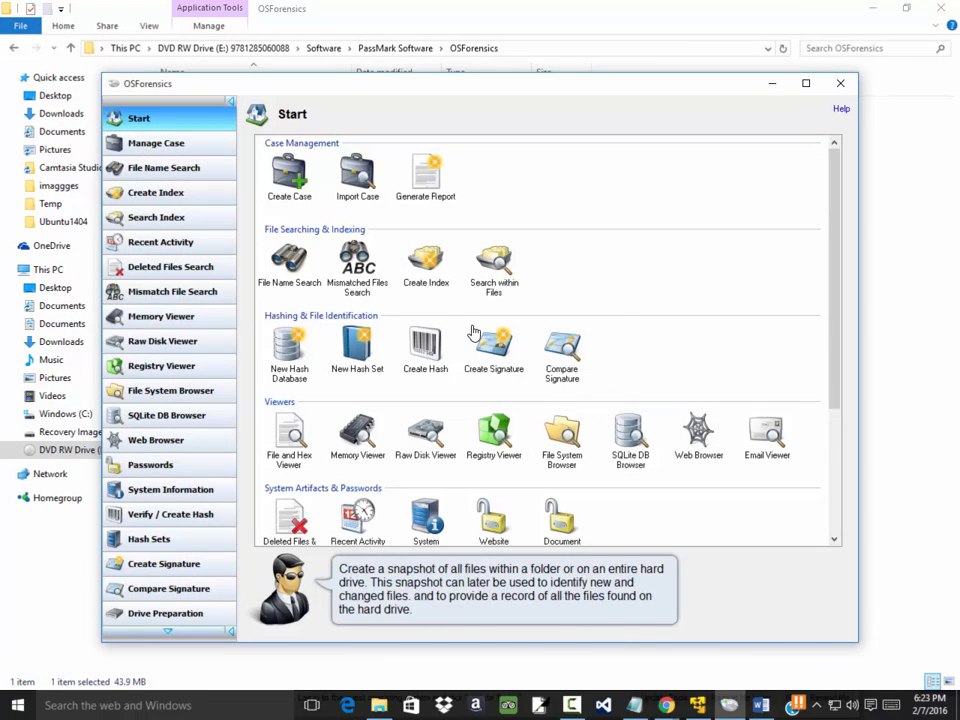
pyautogui.moveTo(288, 344)
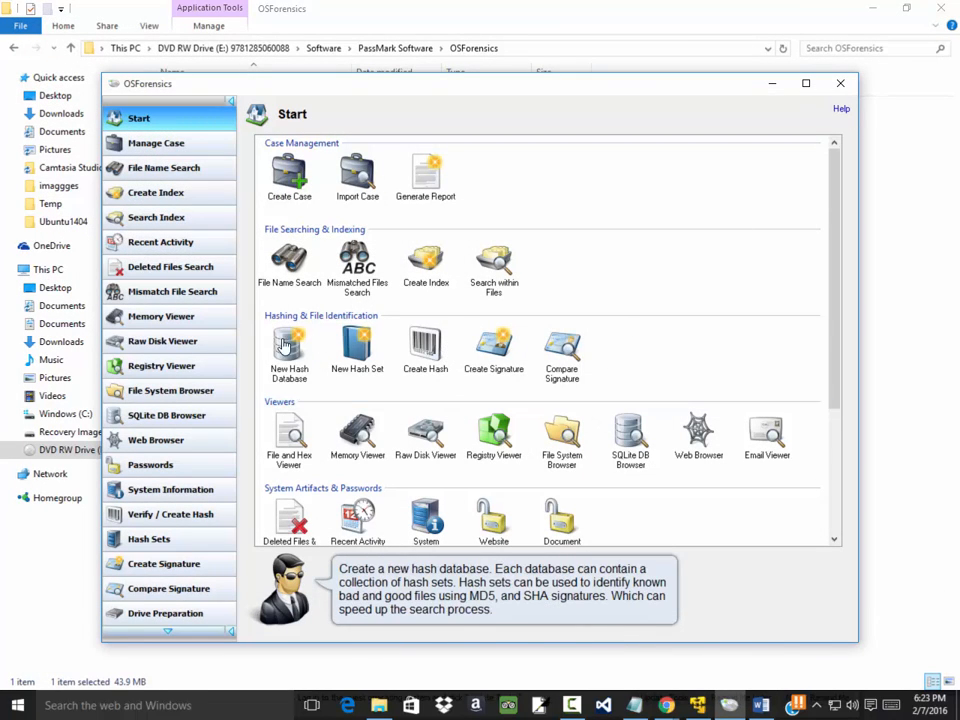
pyautogui.moveTo(296, 382)
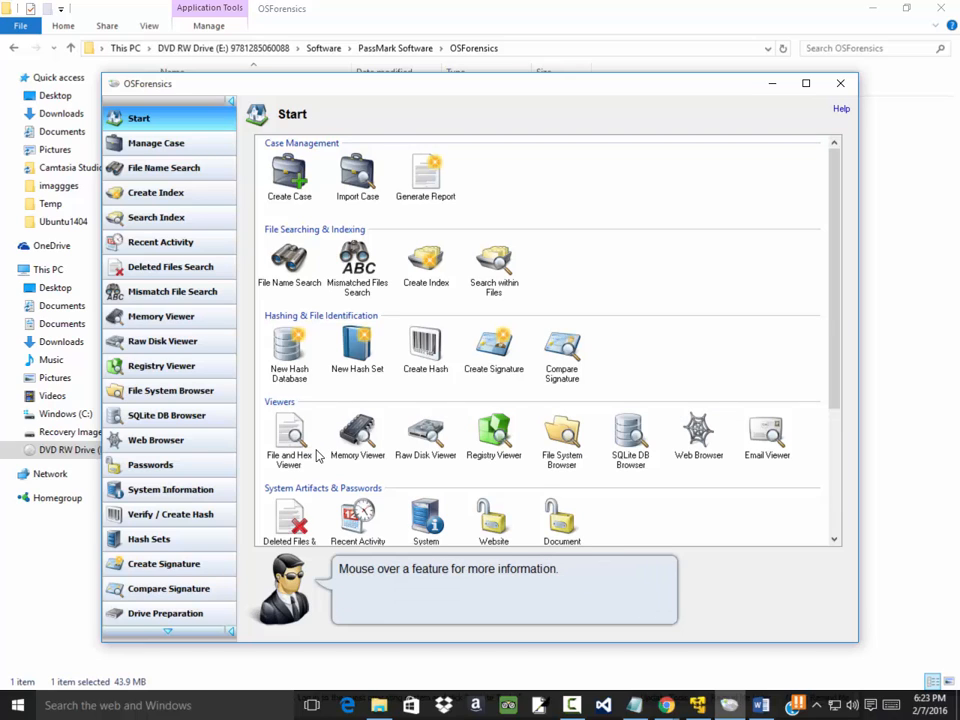
pyautogui.click(802, 84)
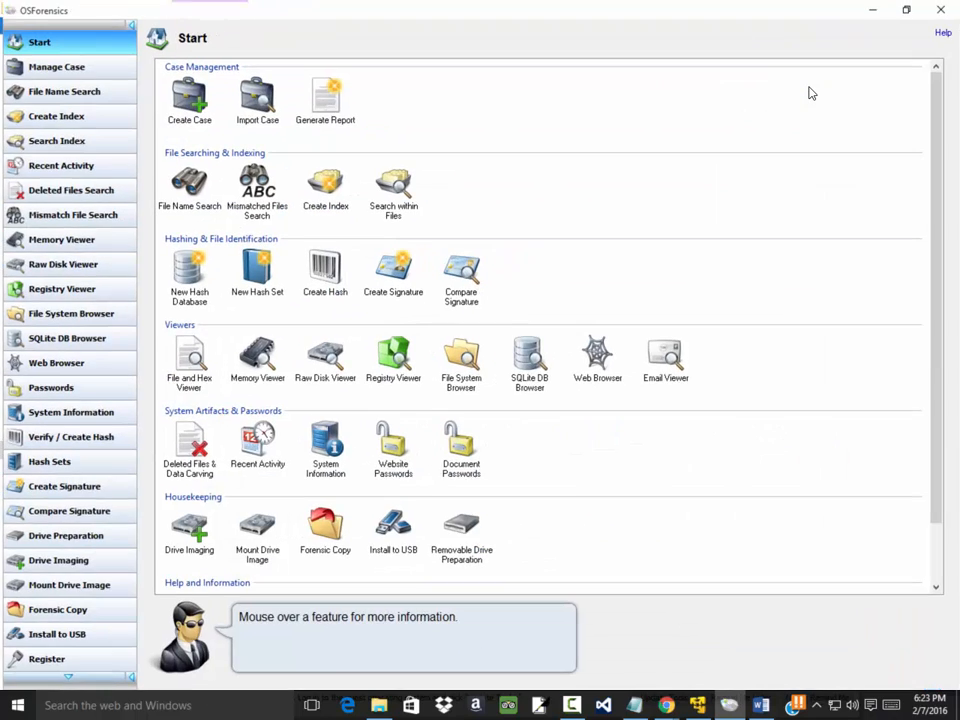